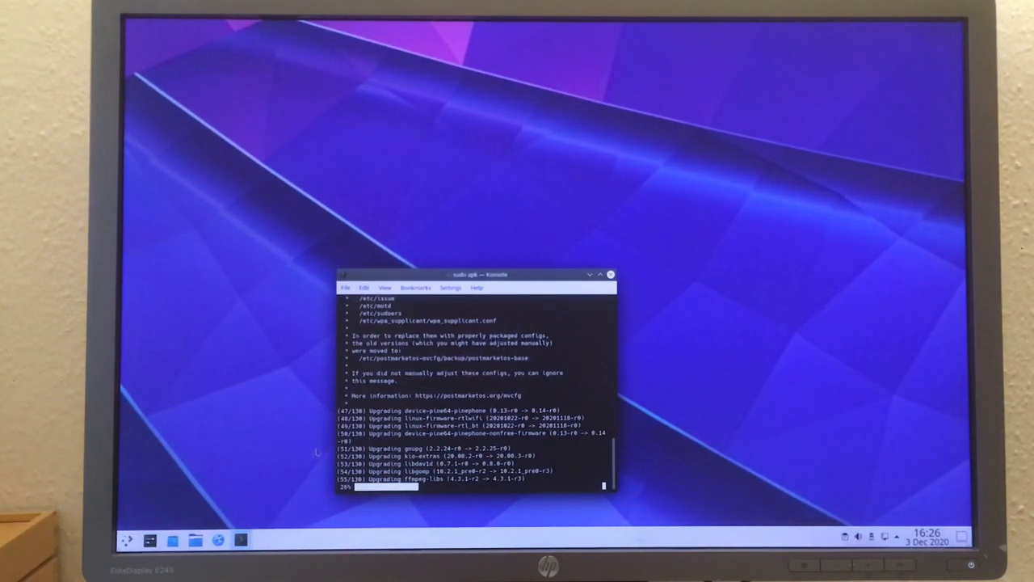
mouse_move(165, 507)
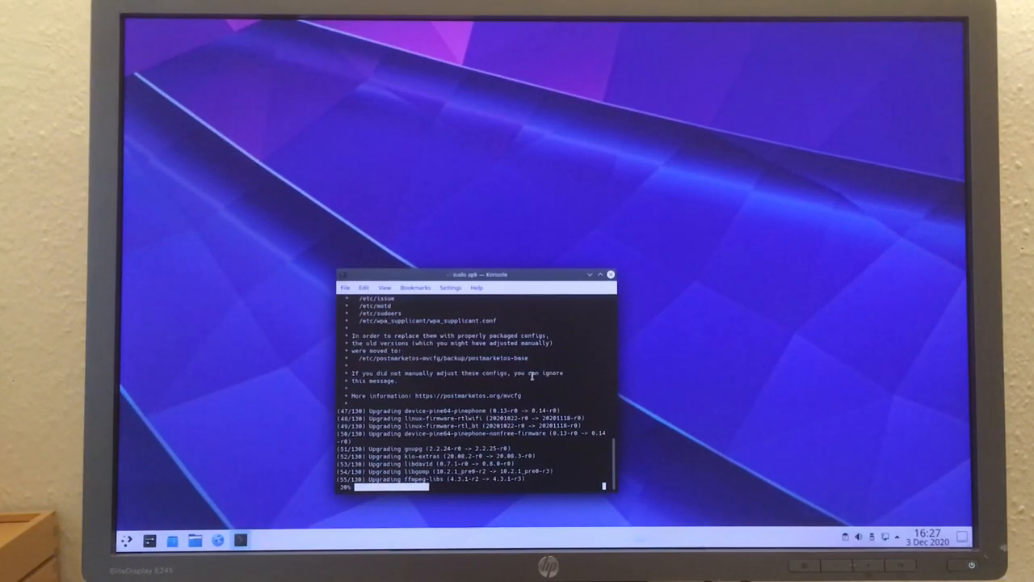
- Enter sudo apk -U upgrade at the prompt once the running upgrade finishes
scroll(down, 3)
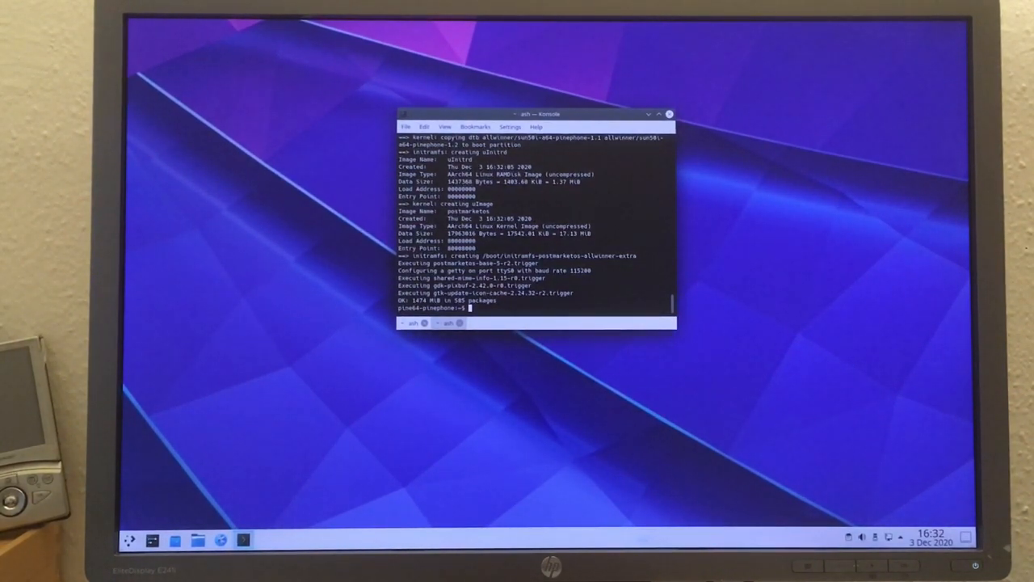
text(sudo apk -U upgrade)
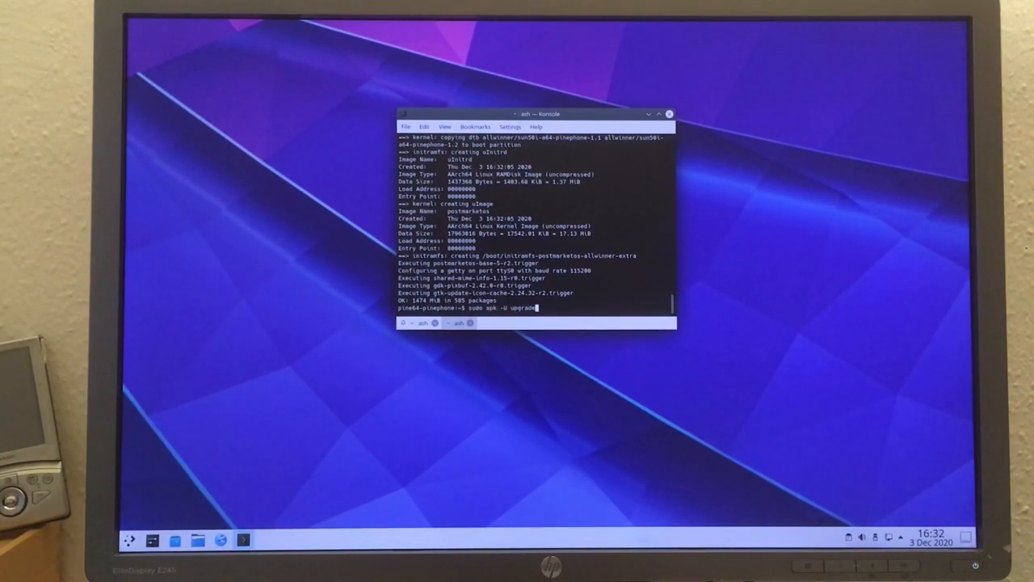
- Run sudo apk add calligra falkon kdenlive to install the three applications
key(Return)
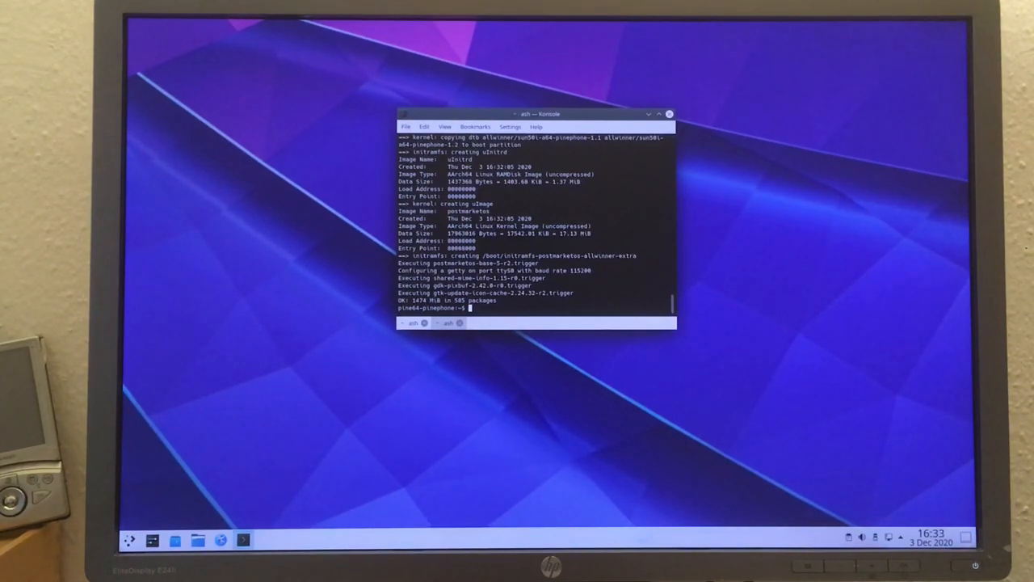
text(sudo apk a)
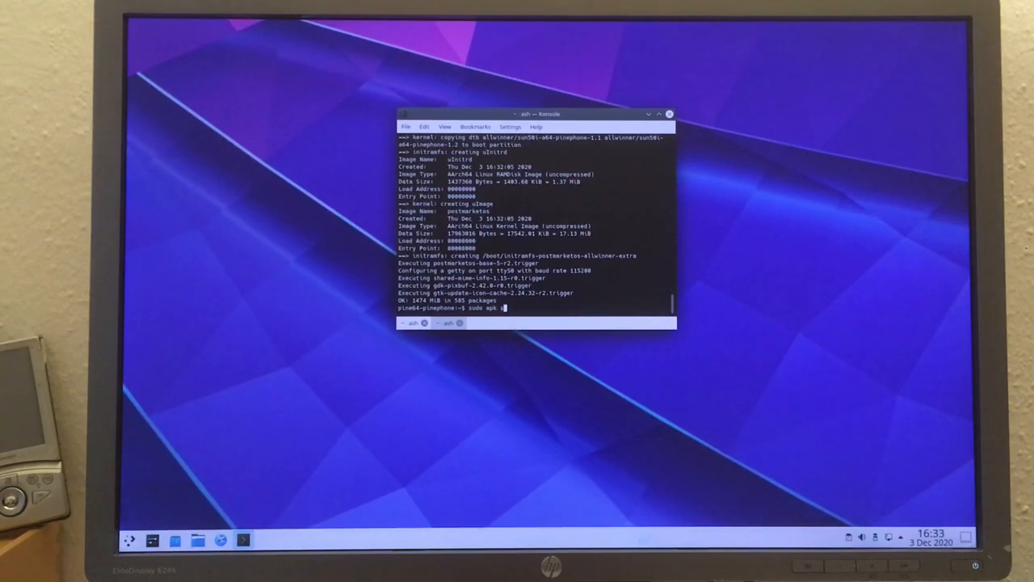
text(search)
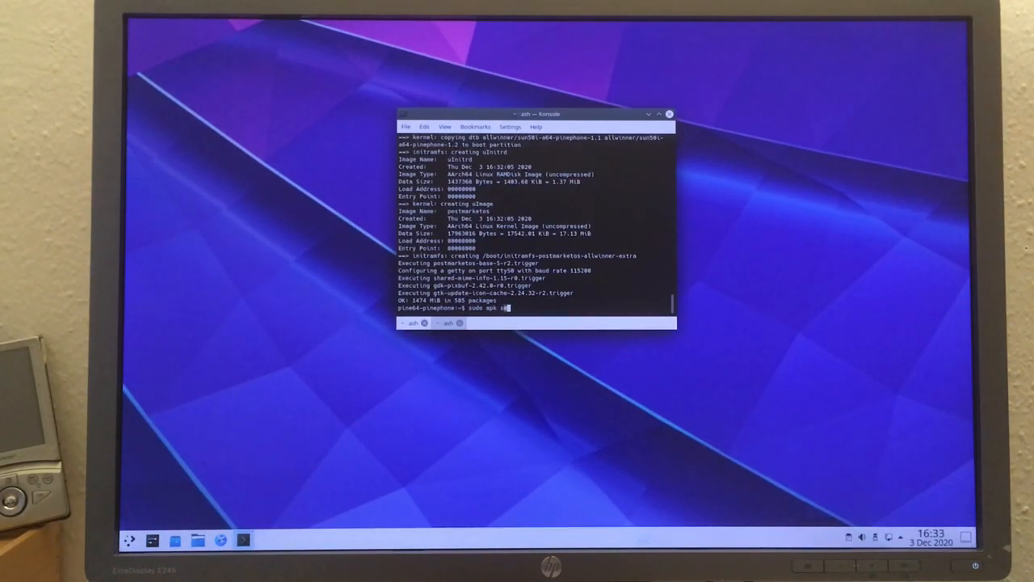
text(add)
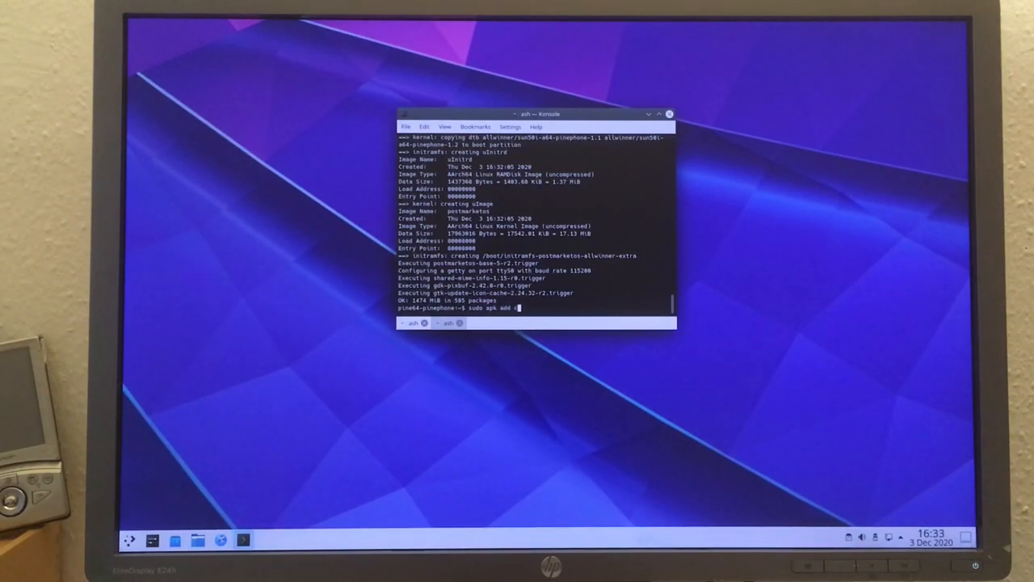
text(calligra)
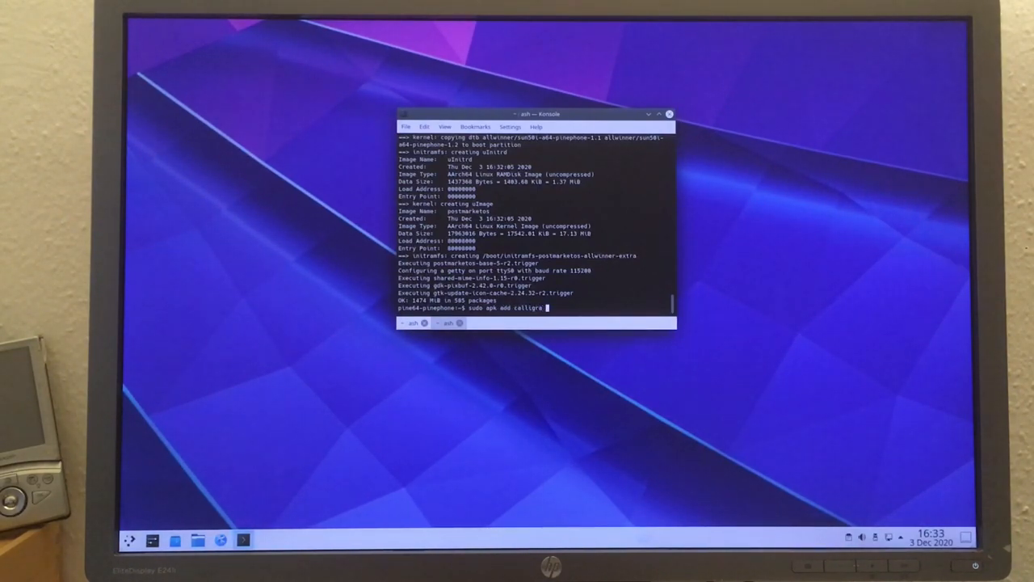
text(fa)
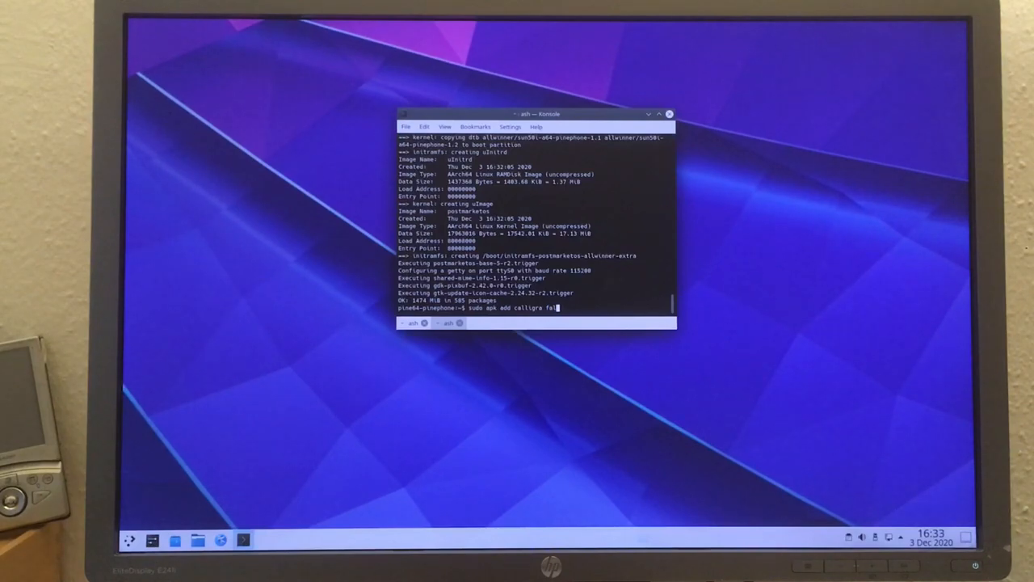
text(kon)
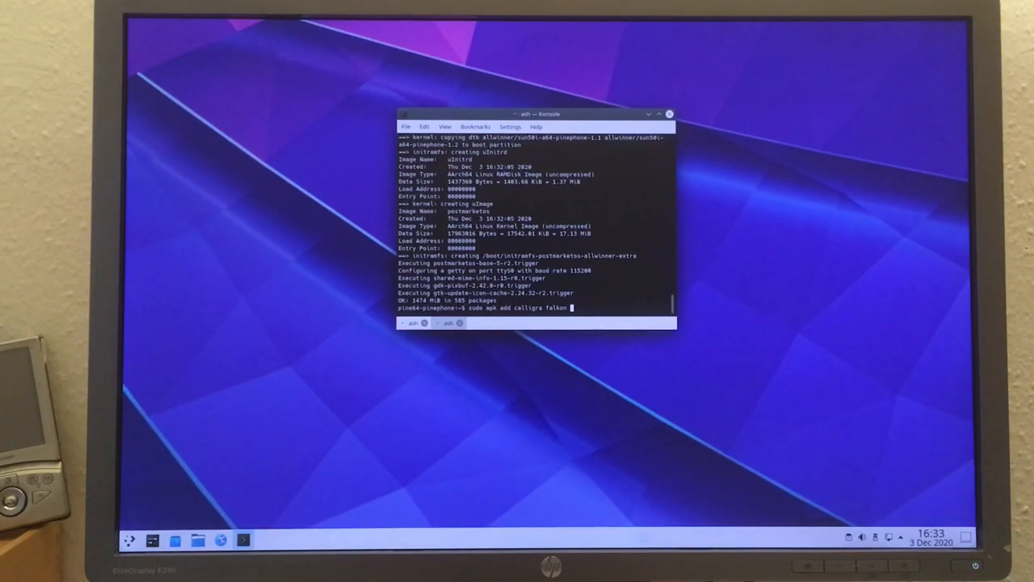
text(kdenlive)
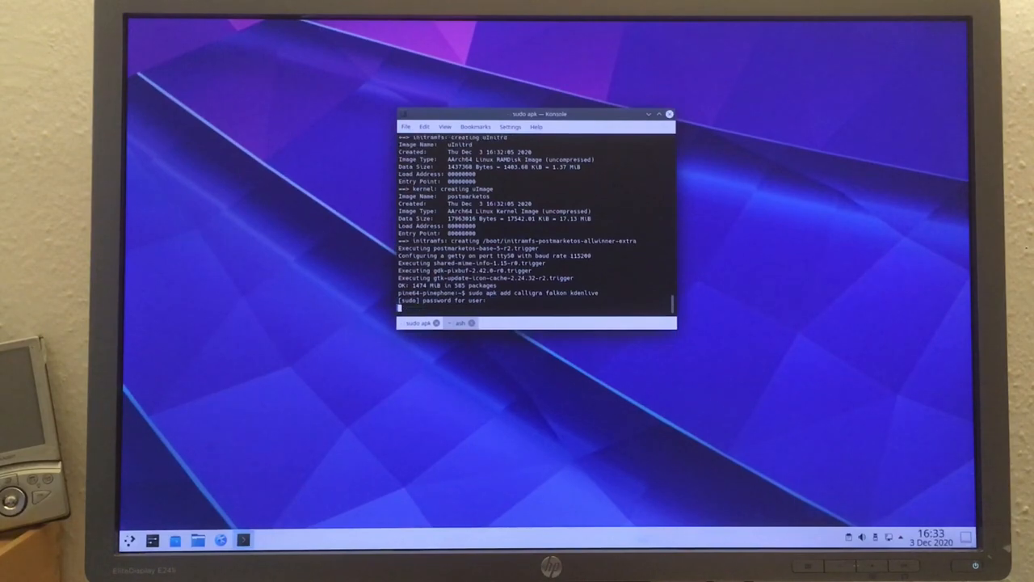
key(Return)
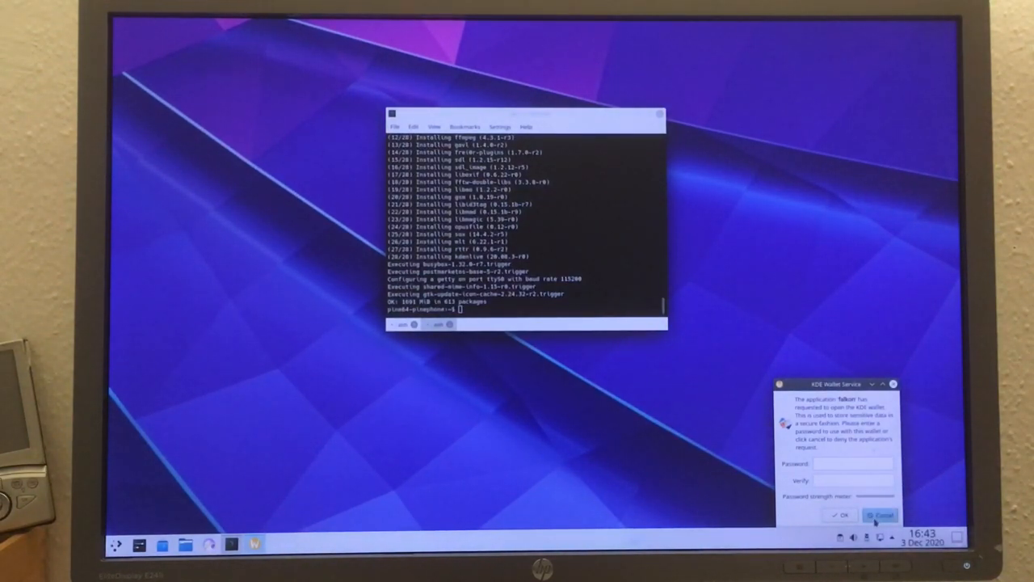
click(879, 513)
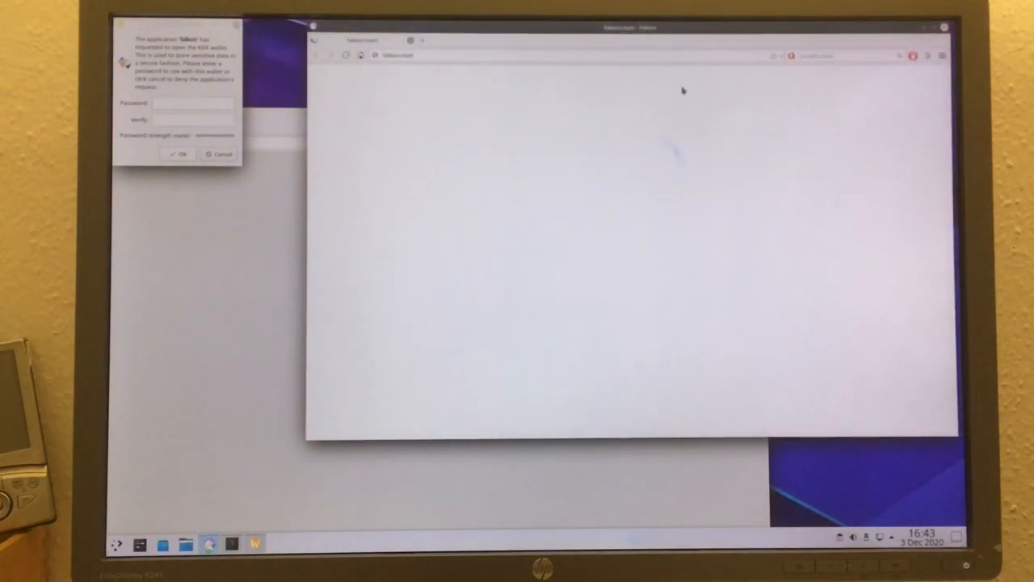
click(219, 153)
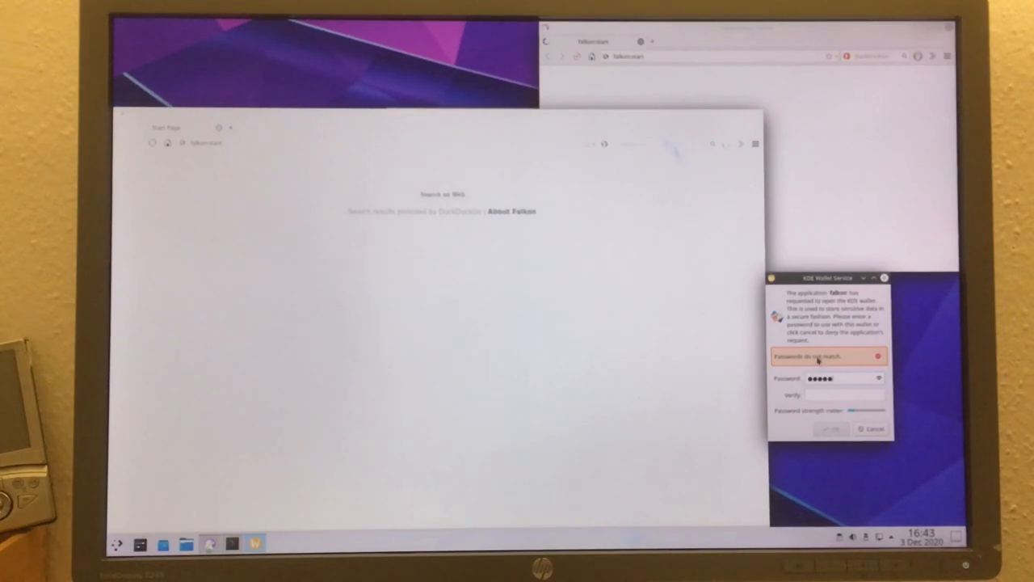
text(password)
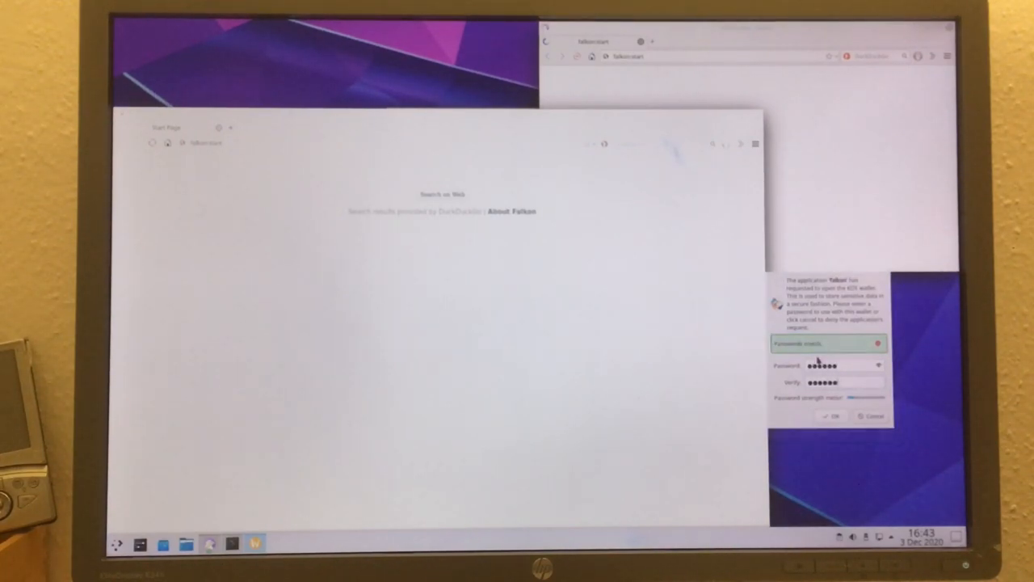
click(830, 415)
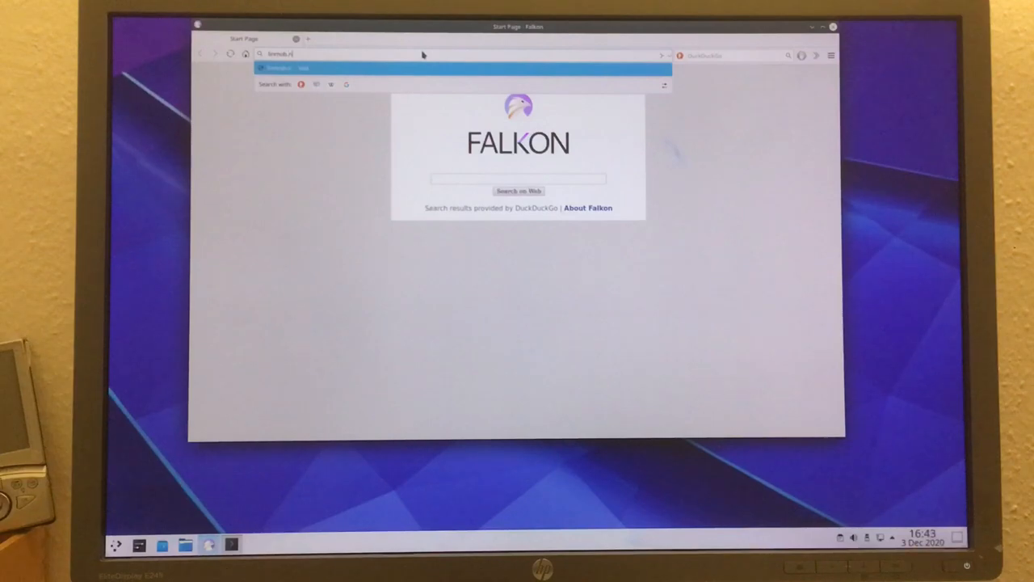
- Load xnux.eu/p-boot-demo, read through it, then switch to the linmob.net blog
key(Return)
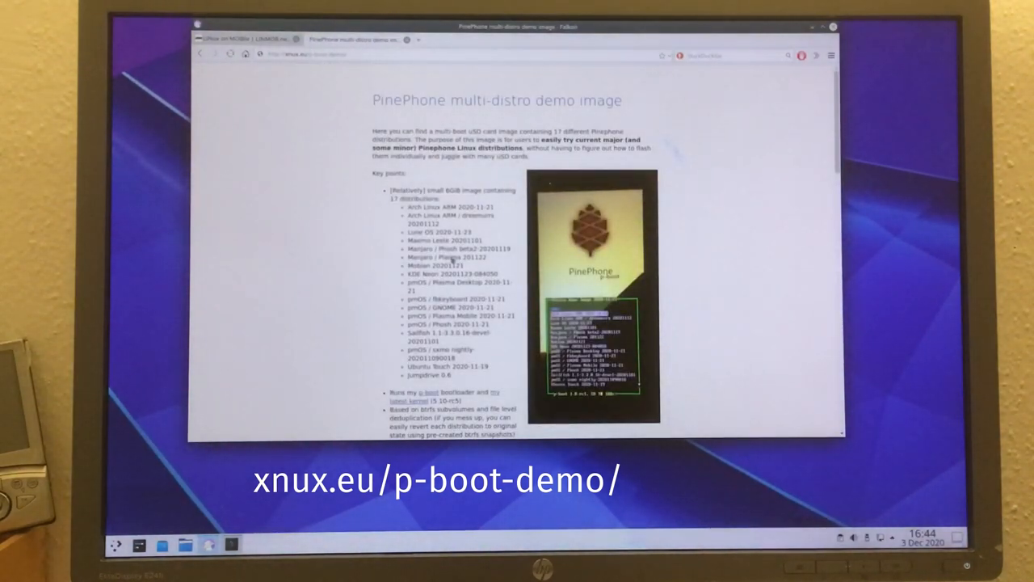
scroll(down, 3)
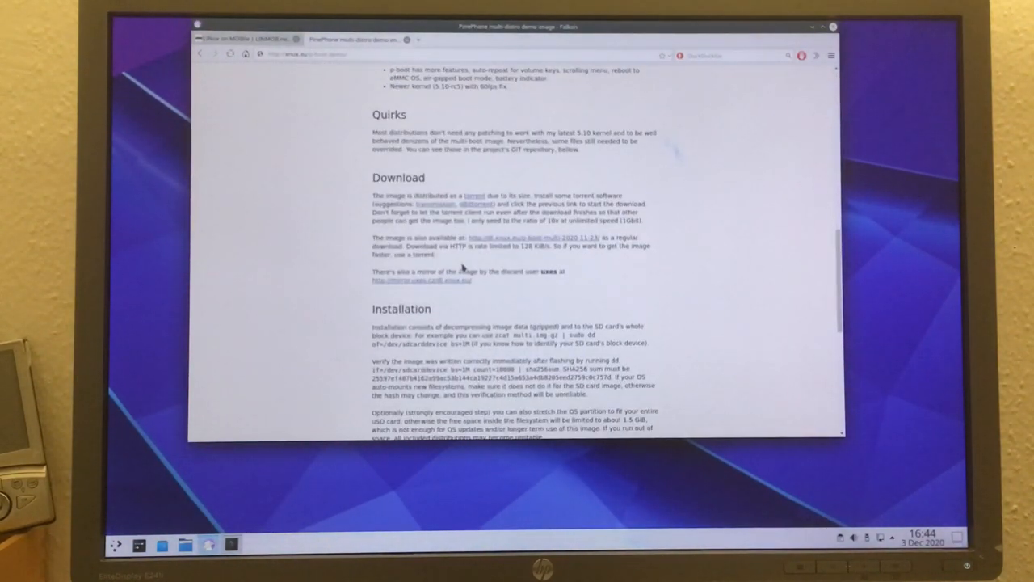
scroll(up, 3)
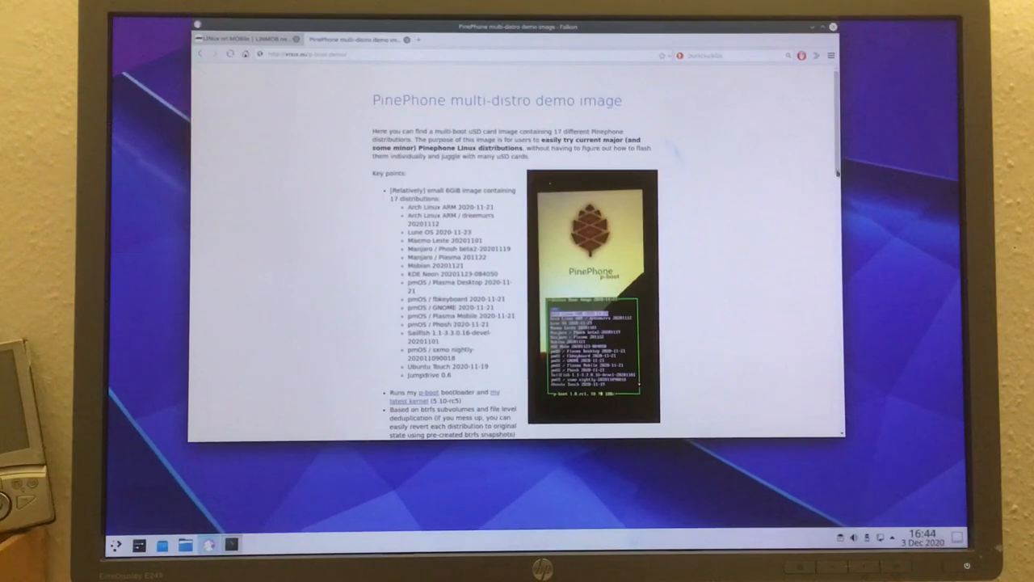
scroll(down, 3)
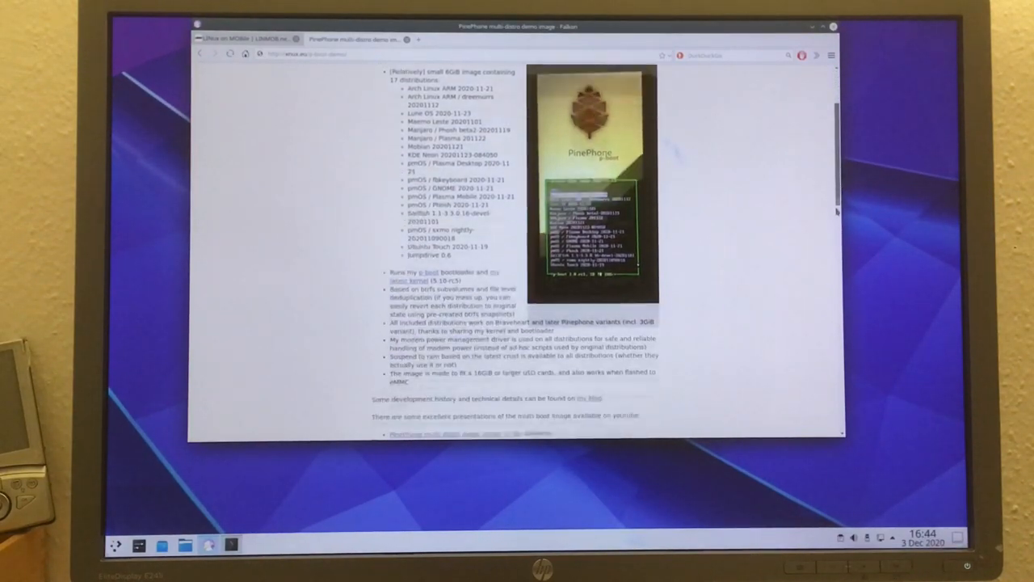
scroll(down, 3)
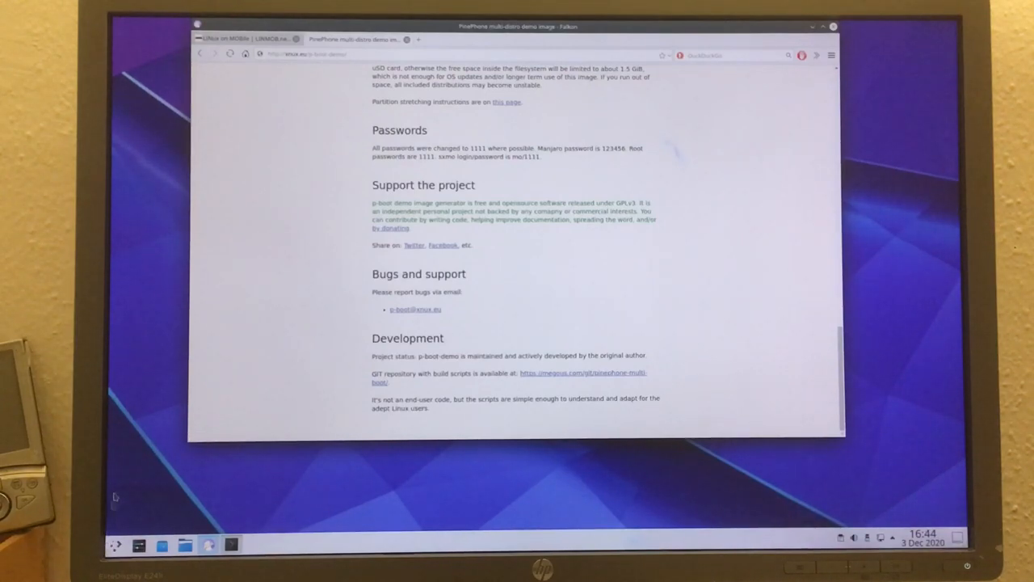
click(246, 39)
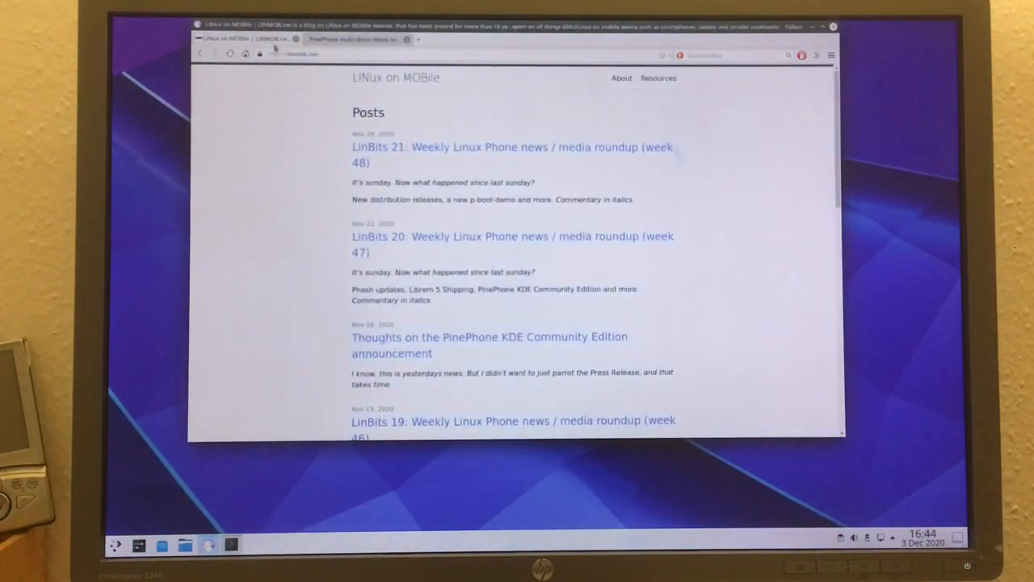
mouse_move(746, 201)
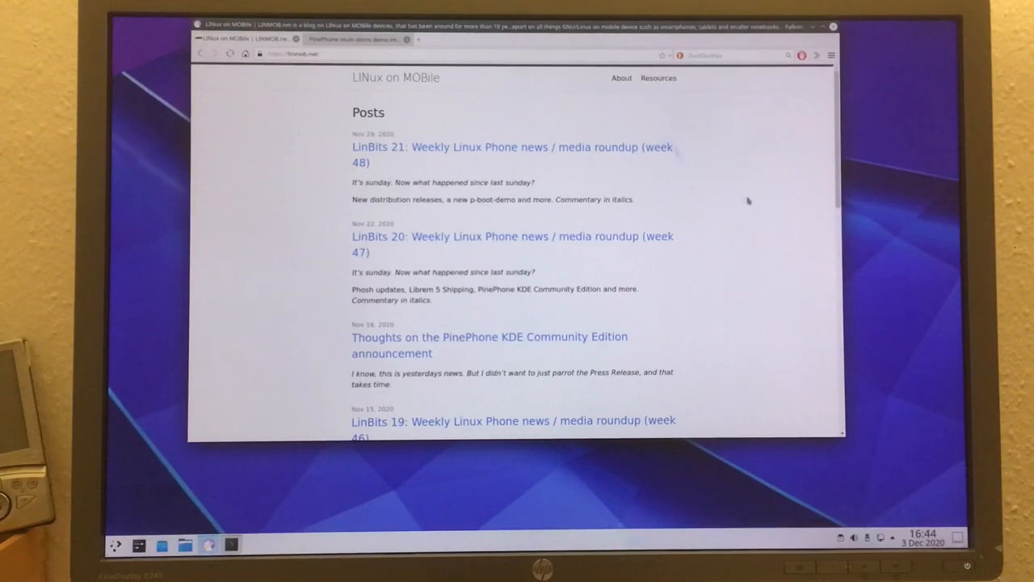
- Scroll the blog posts, follow the LINMOBapps link, then bring up the application launcher
scroll(down, 3)
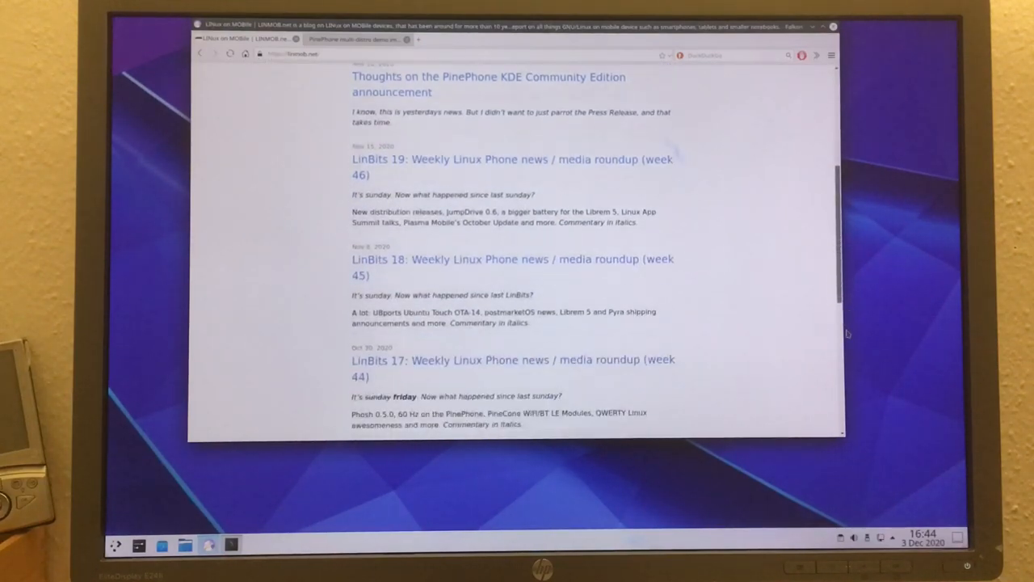
scroll(down, 3)
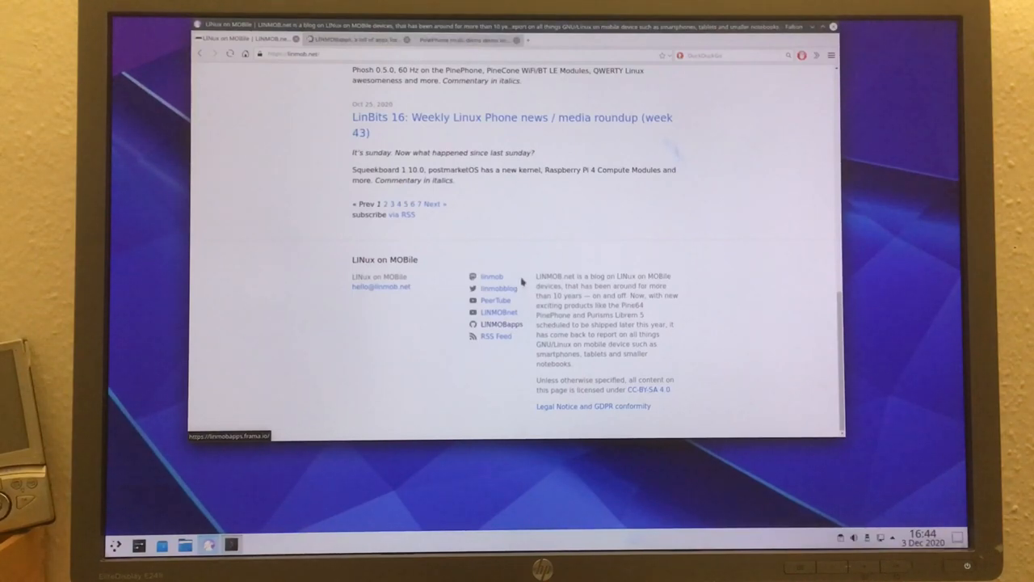
click(501, 323)
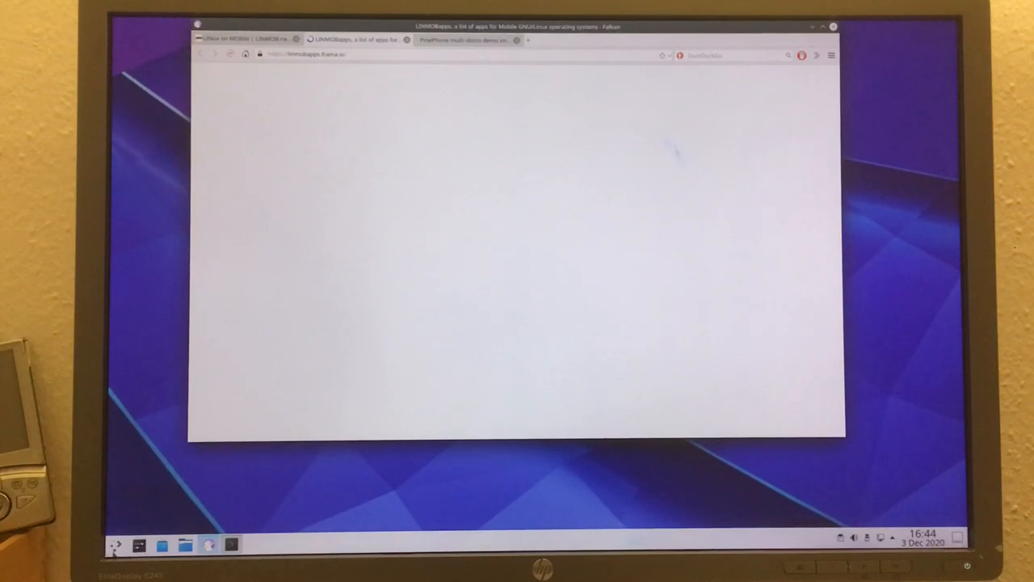
click(117, 546)
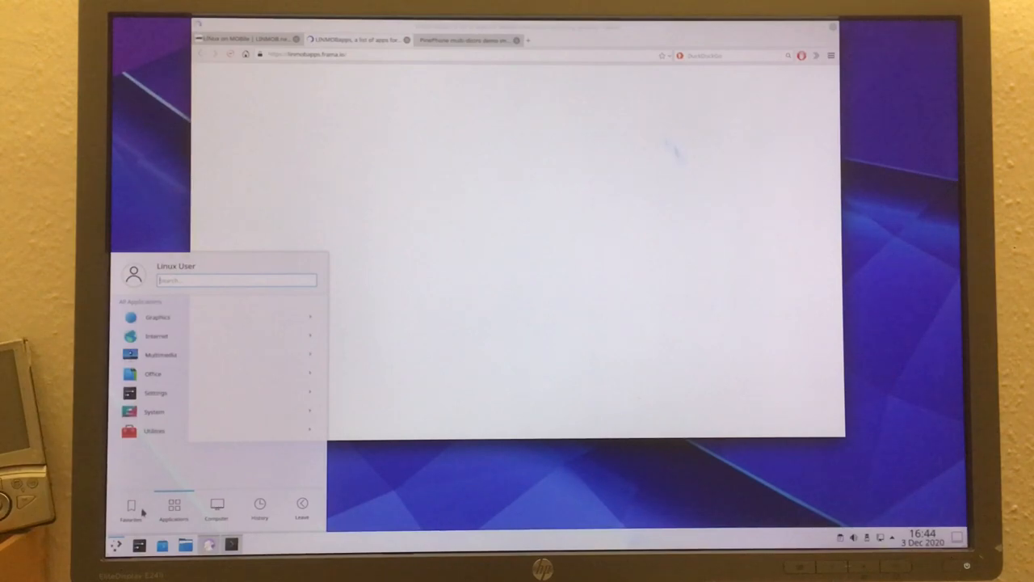
- Browse the launcher's Favorites, All Applications and Settings categories
click(131, 504)
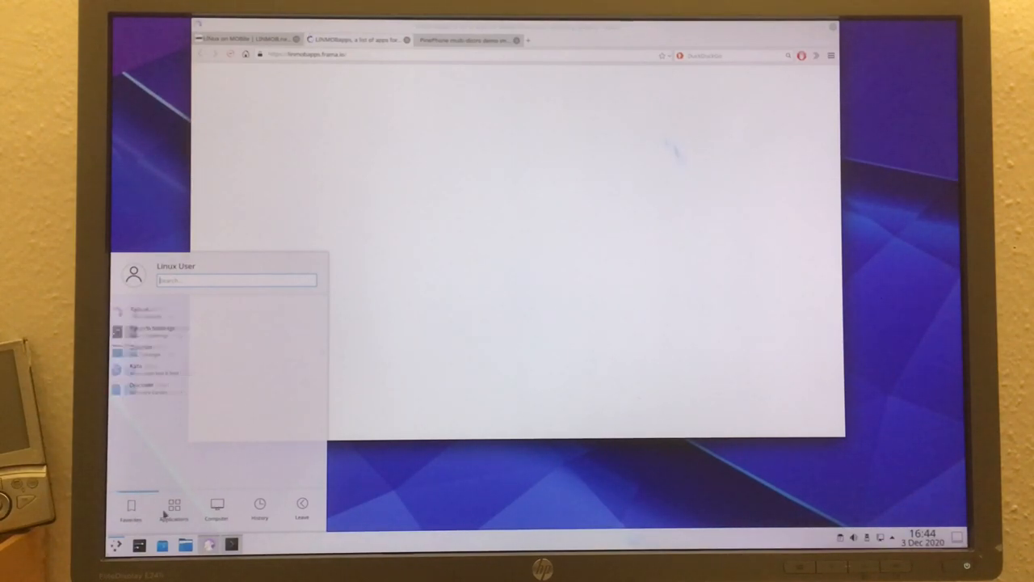
click(173, 508)
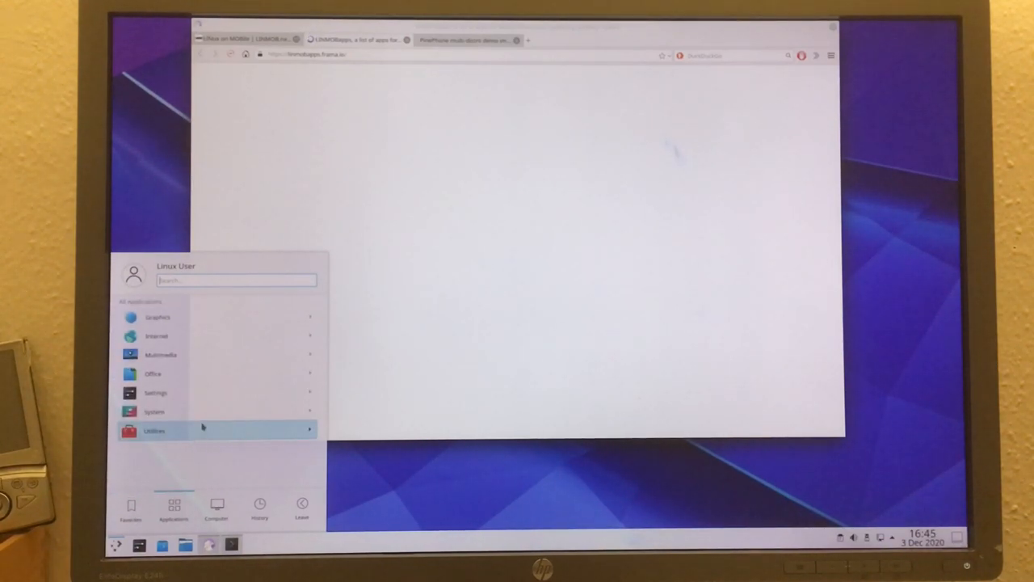
click(156, 393)
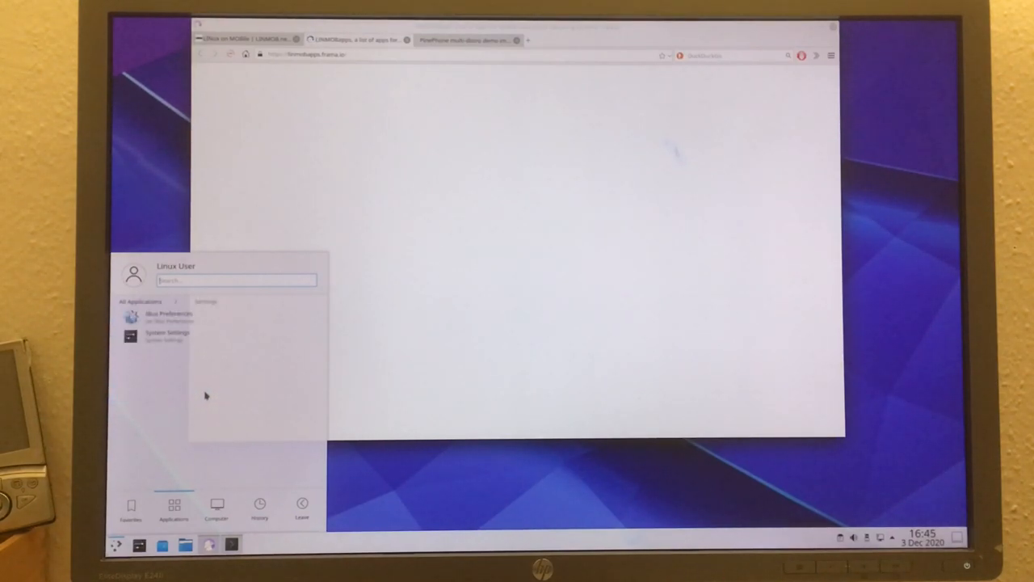
mouse_move(175, 504)
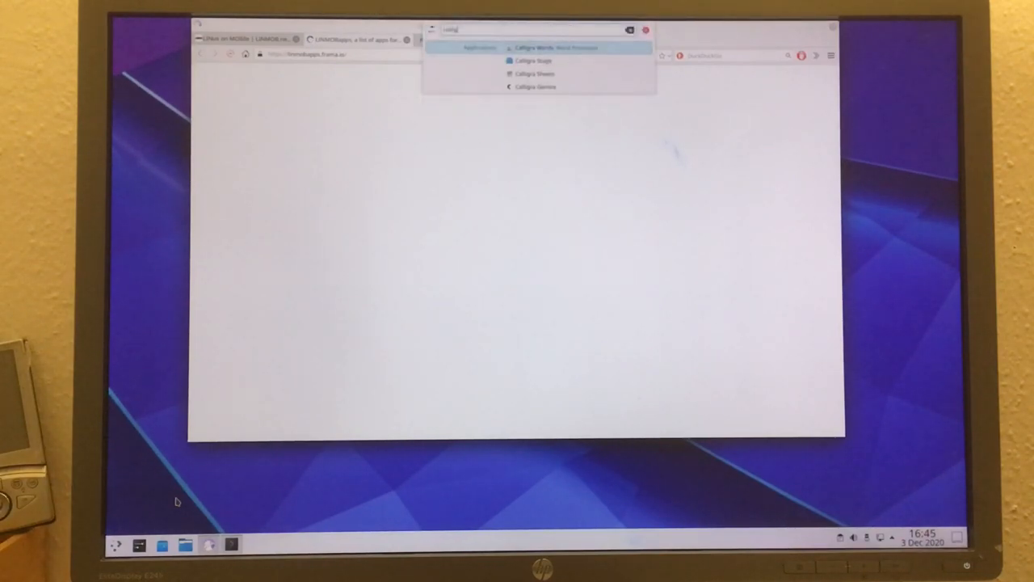
- Search for calligra, launch Words and start a blank document
text(calligra)
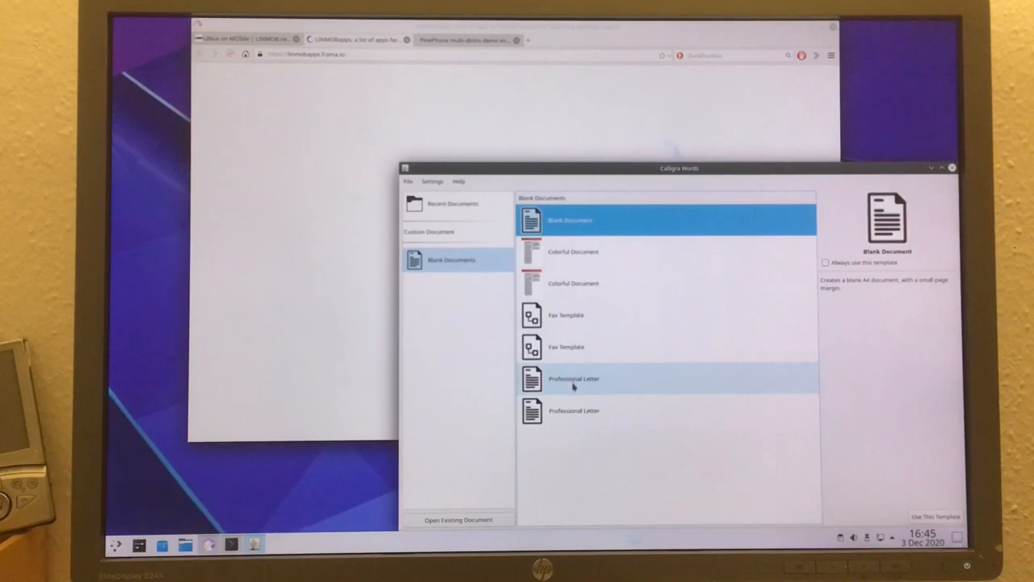
click(574, 378)
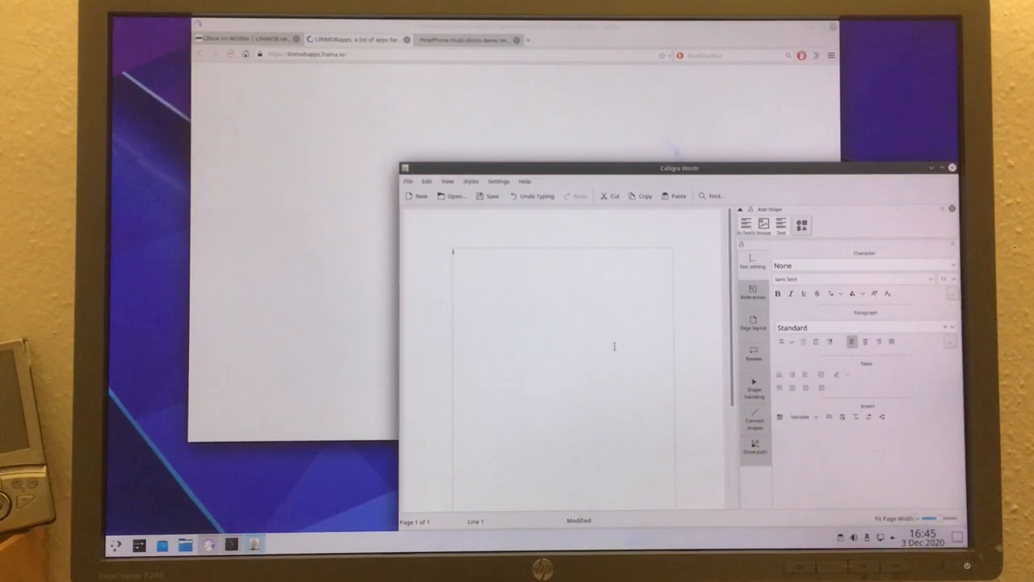
- Write 'I can write a fancy letter that has lots of words.' and show the formatting options
text(I can write a)
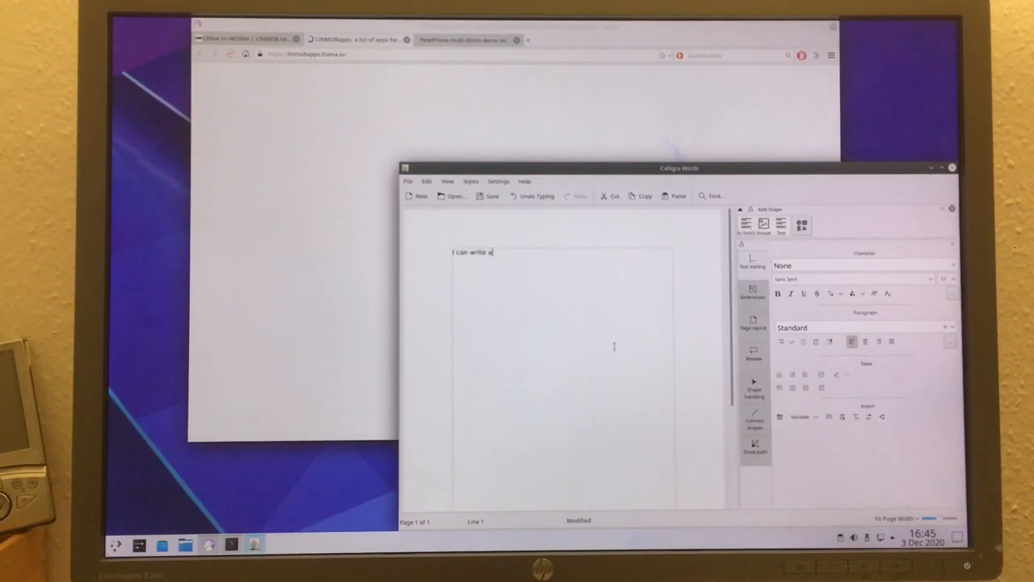
text(fina)
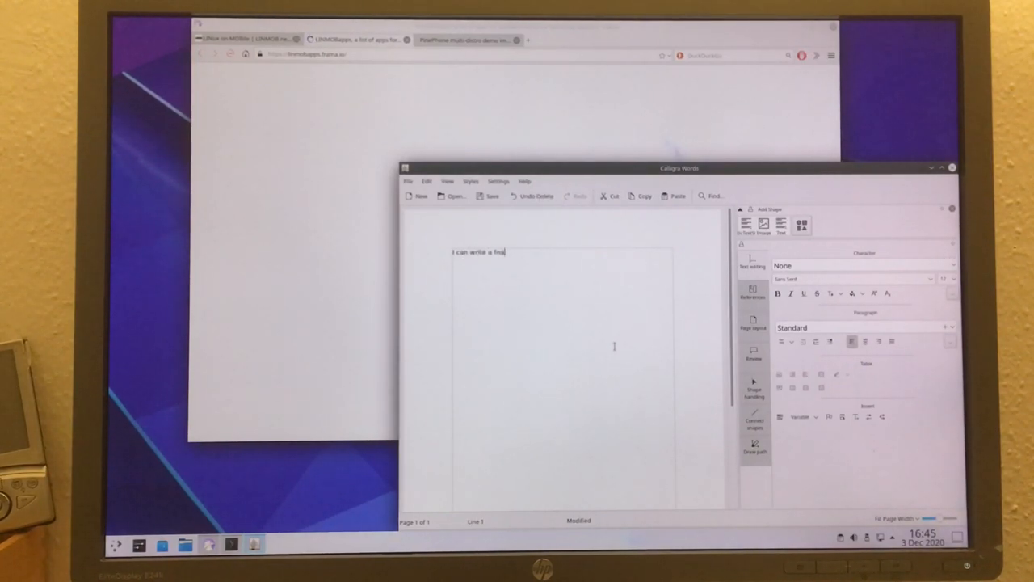
text(ncy)
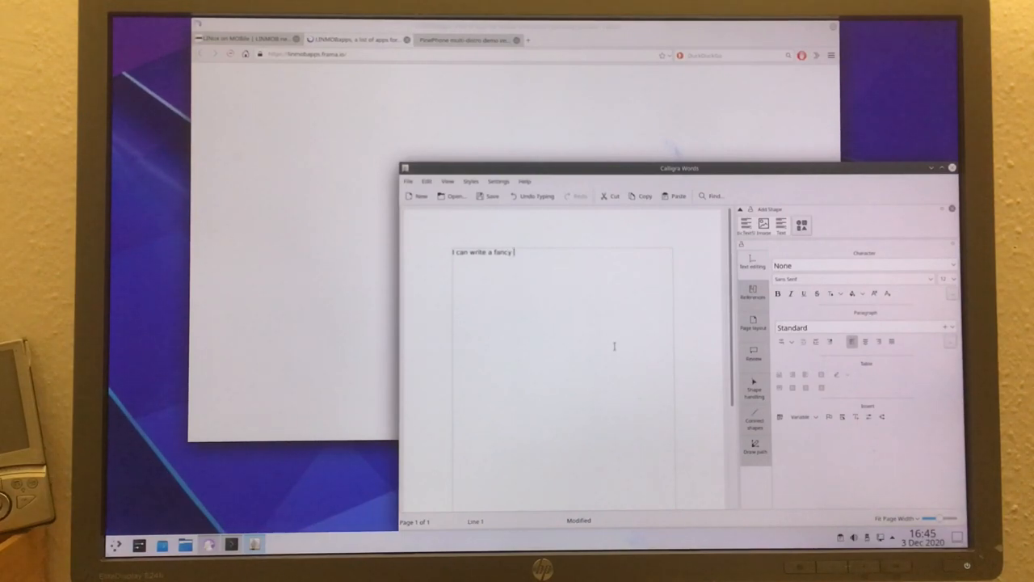
text(letter, w)
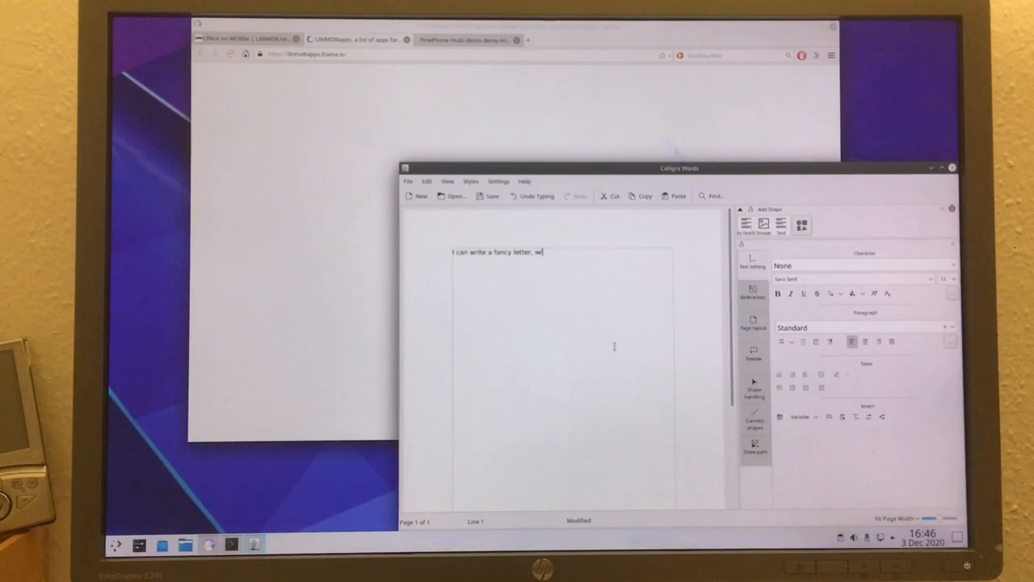
key(BackSpace)
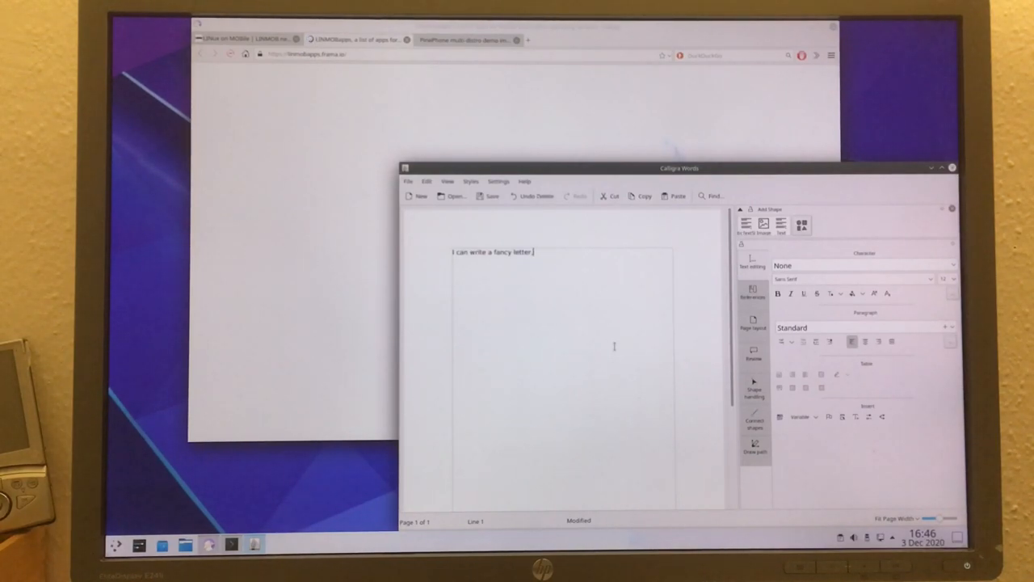
text(that has lots of wo)
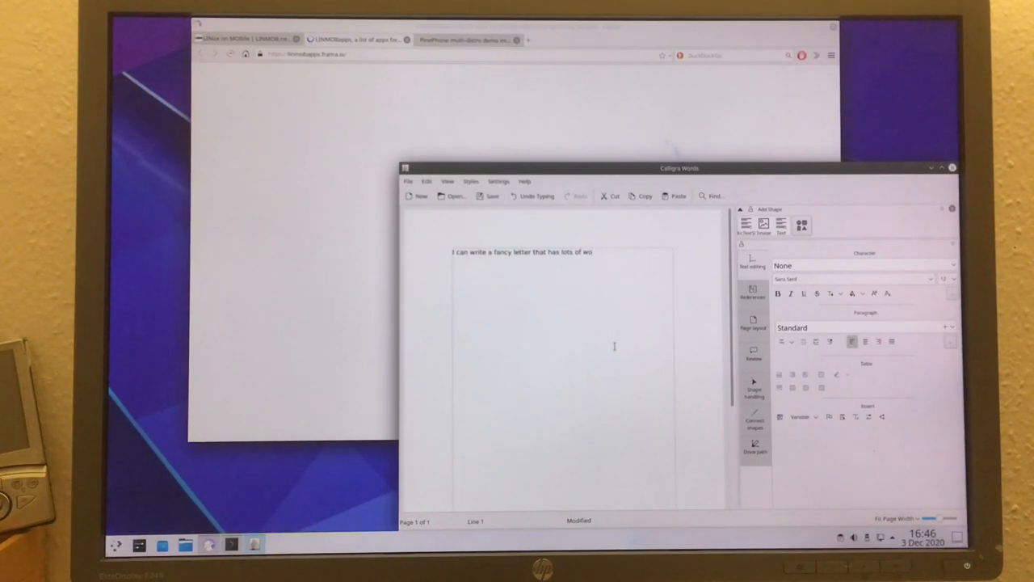
text(rds)
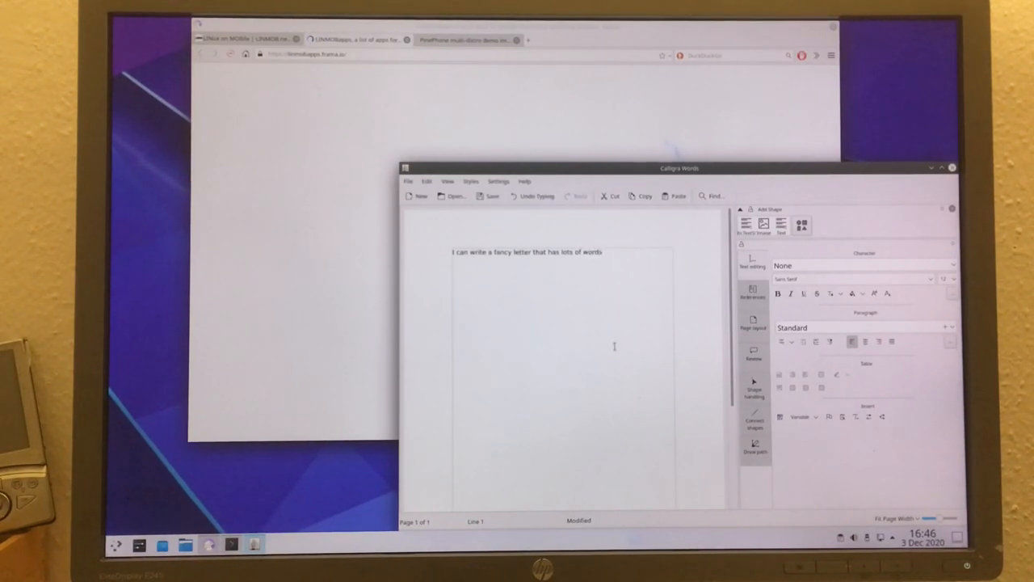
click(601, 252)
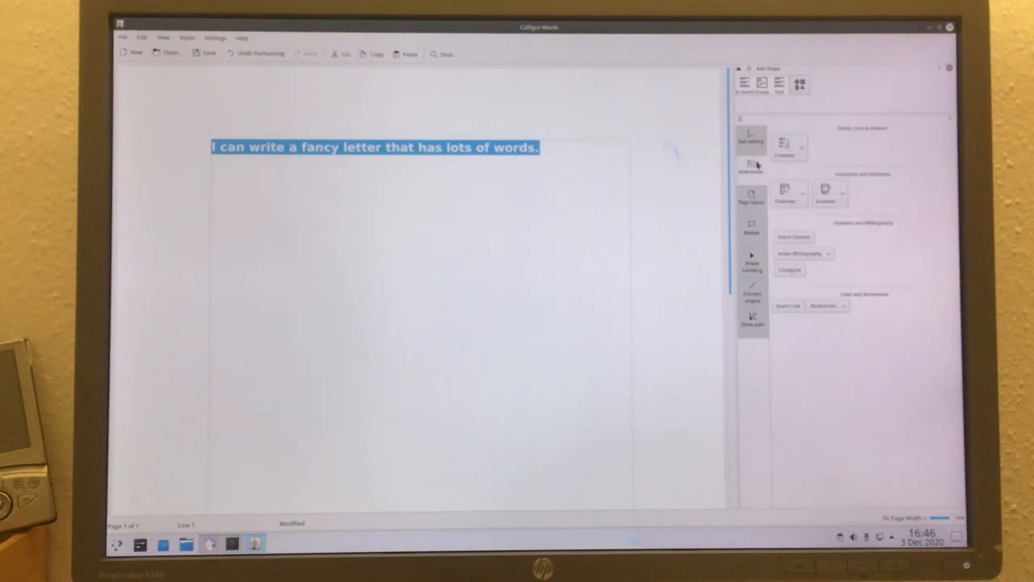
click(750, 137)
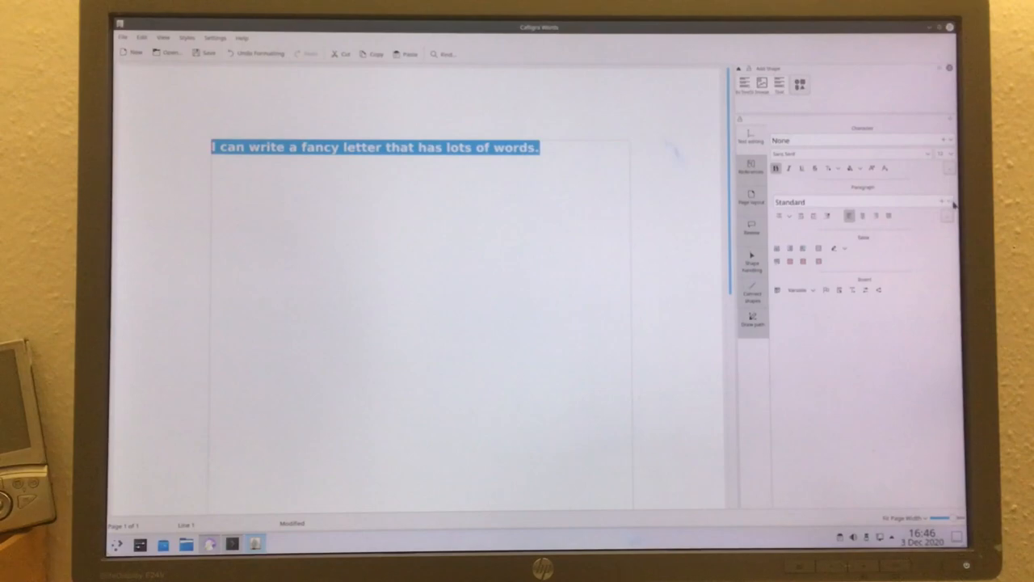
- Apply the Document Title paragraph style to the sentence
click(940, 201)
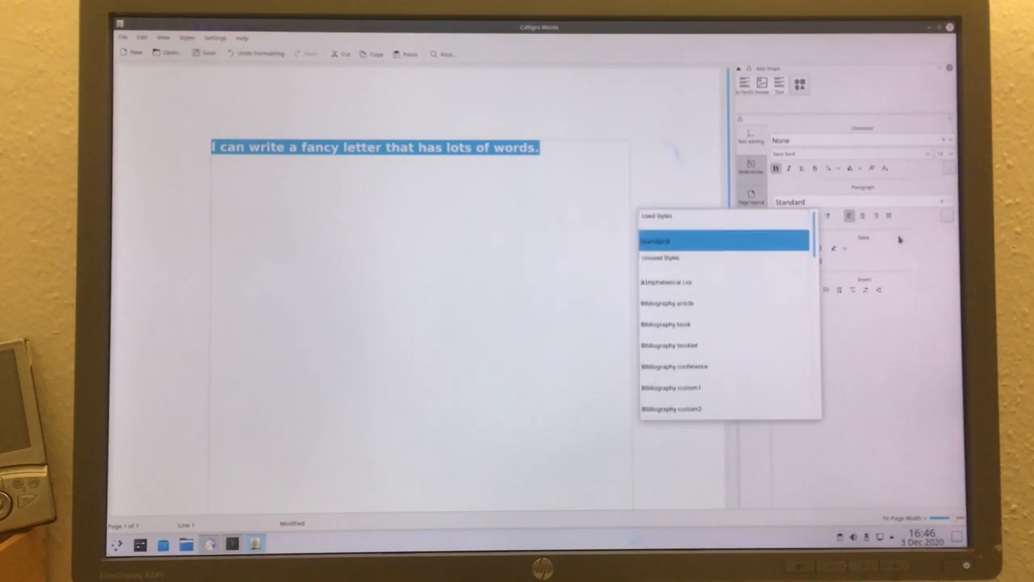
scroll(down, 3)
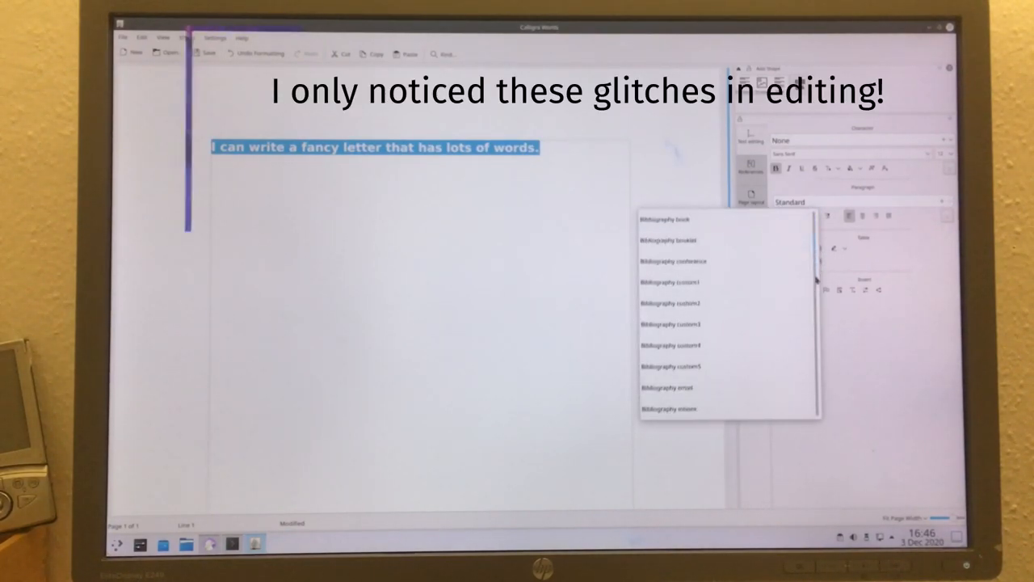
scroll(down, 3)
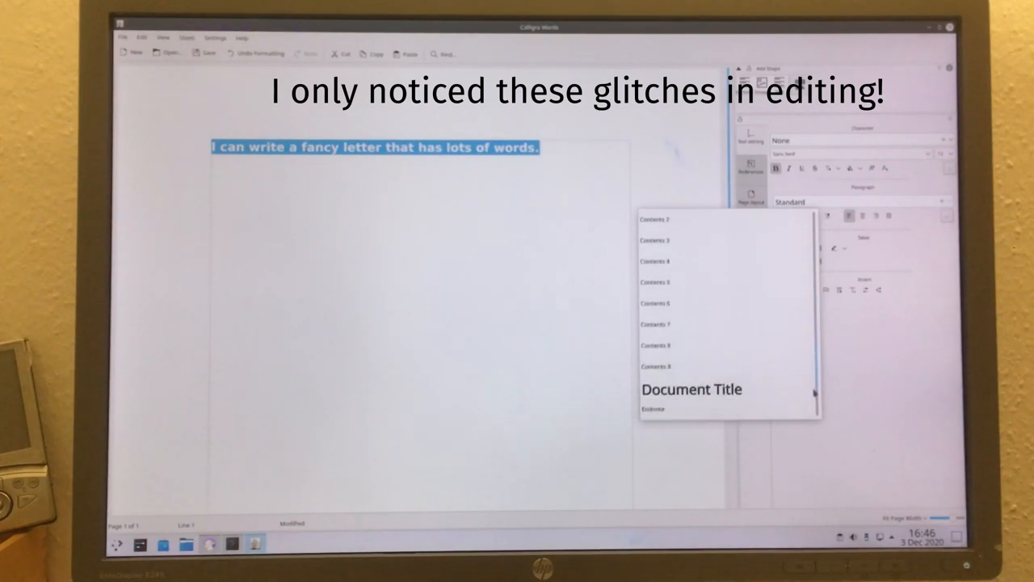
scroll(down, 3)
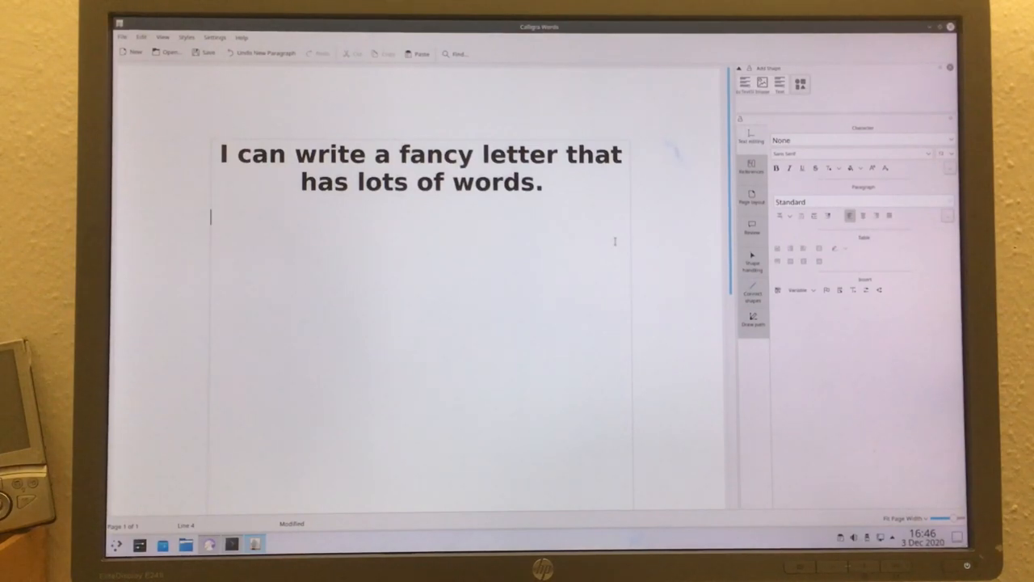
- Add a Head 1 heading 'First section' below the title and start a new paragraph
text(First)
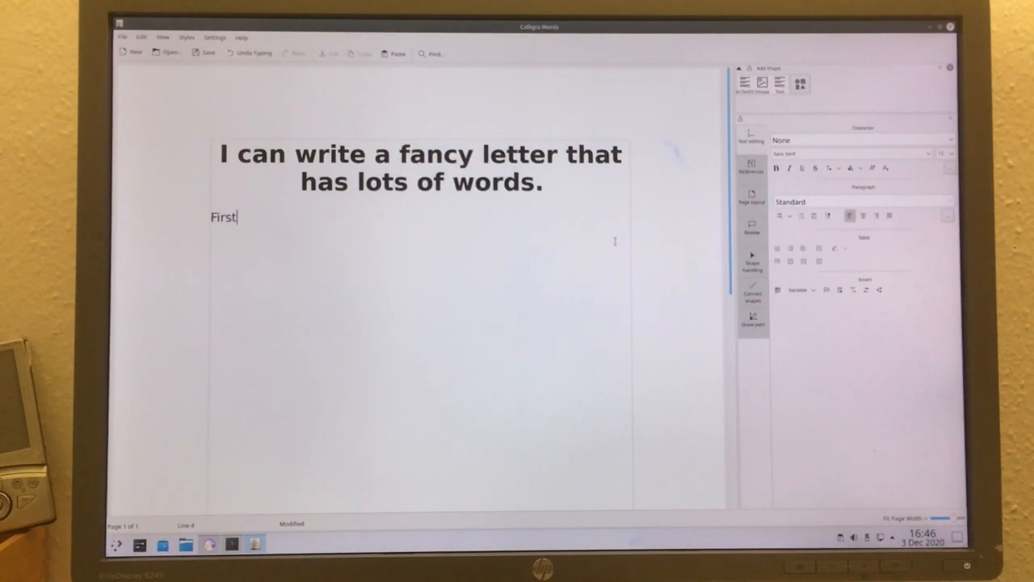
text(section)
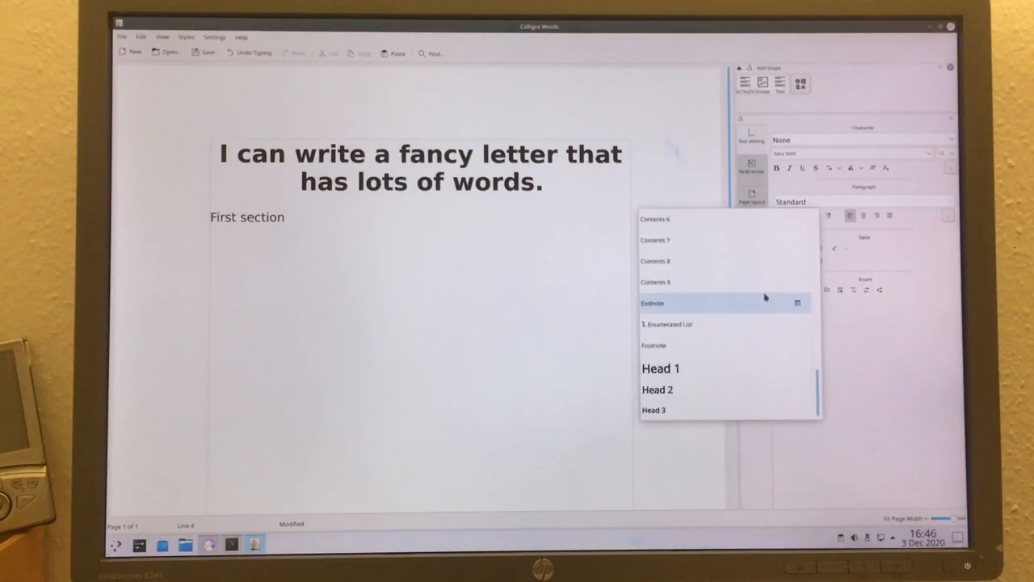
click(665, 323)
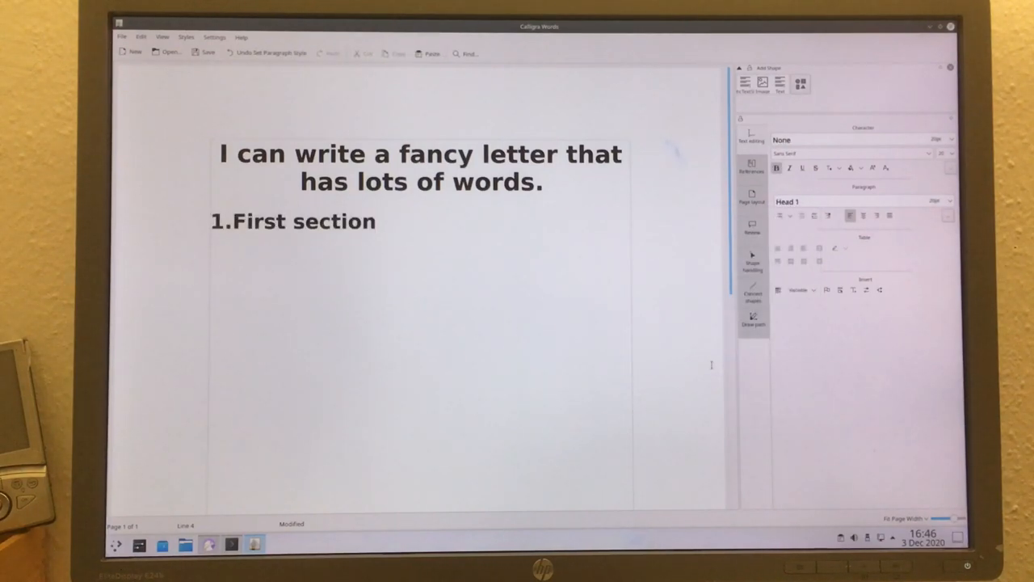
key(Return)
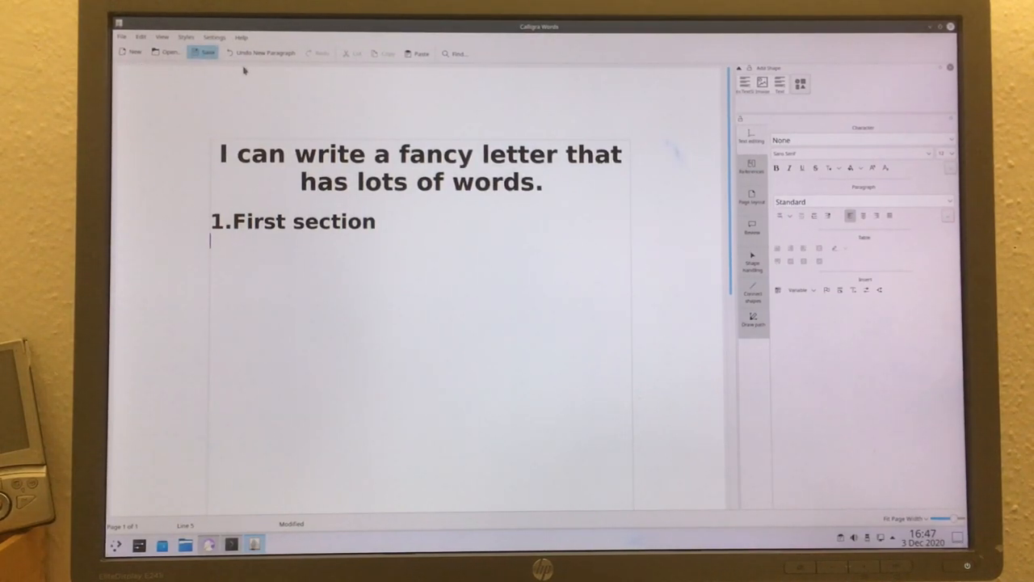
- Name the document words.odt in the save dialog and close it
click(204, 52)
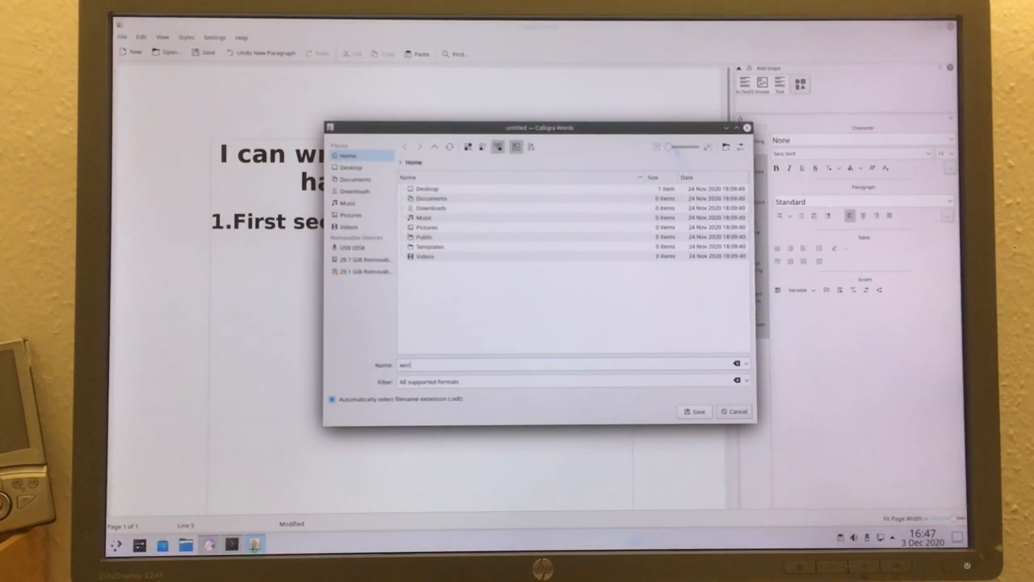
text(words-test)
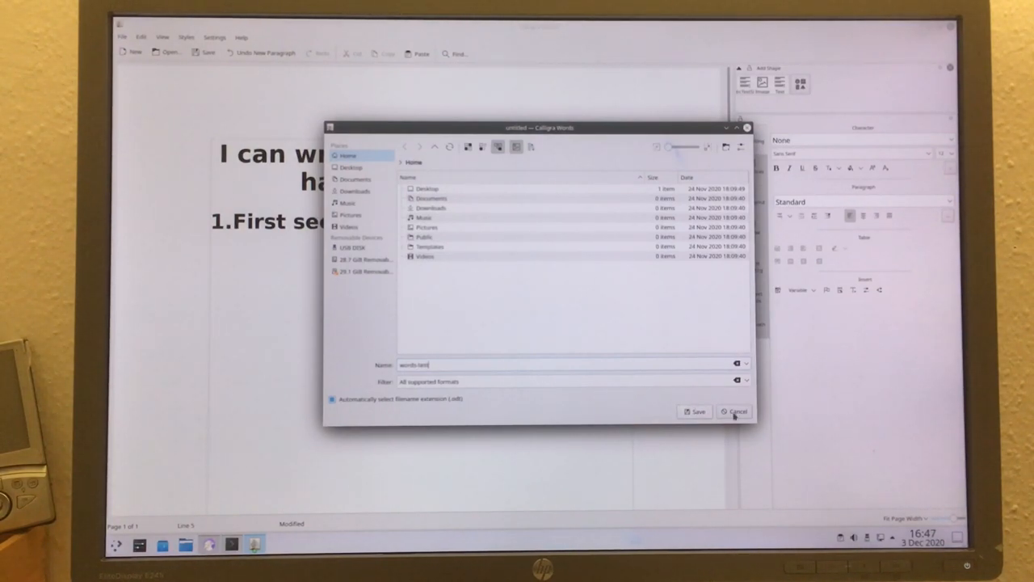
click(695, 412)
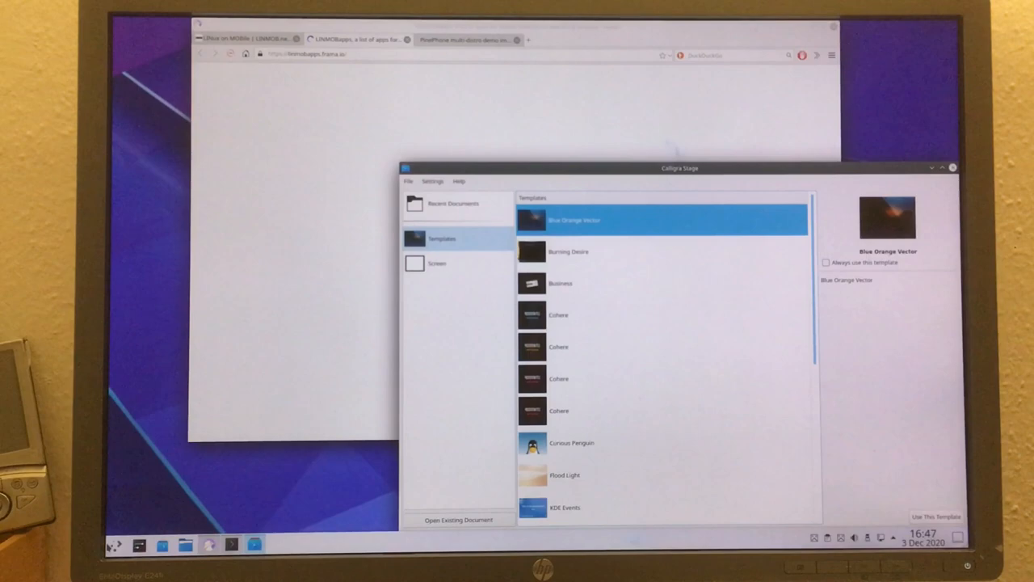
- Preview the Cohere template, then select Curious Penguin for the new presentation
click(662, 345)
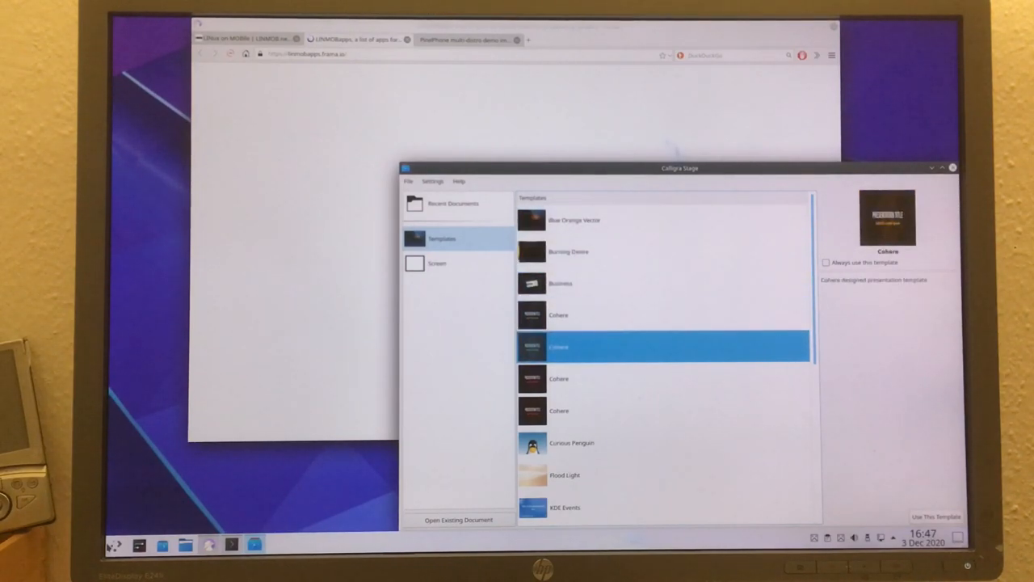
click(664, 475)
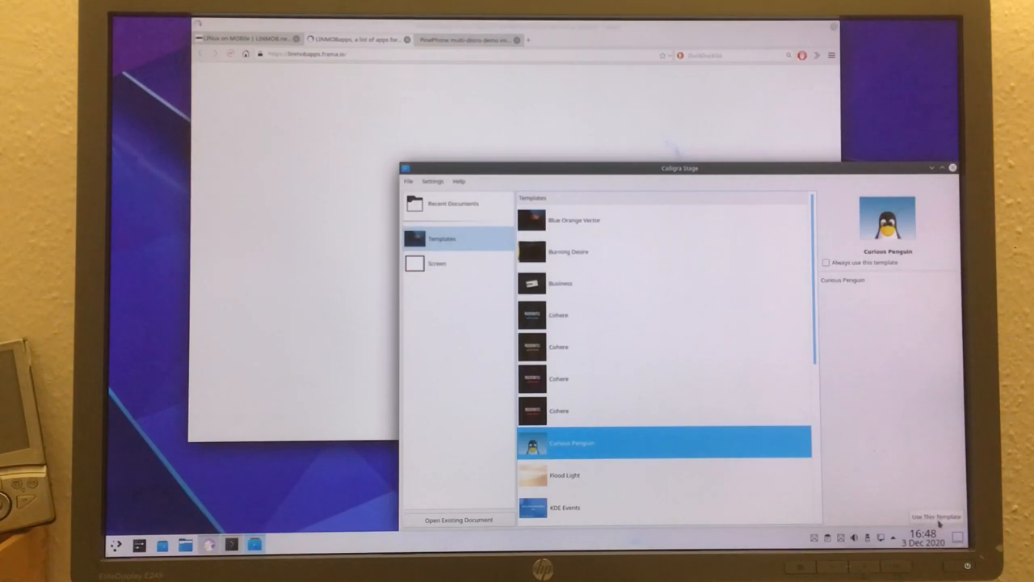
mouse_move(784, 184)
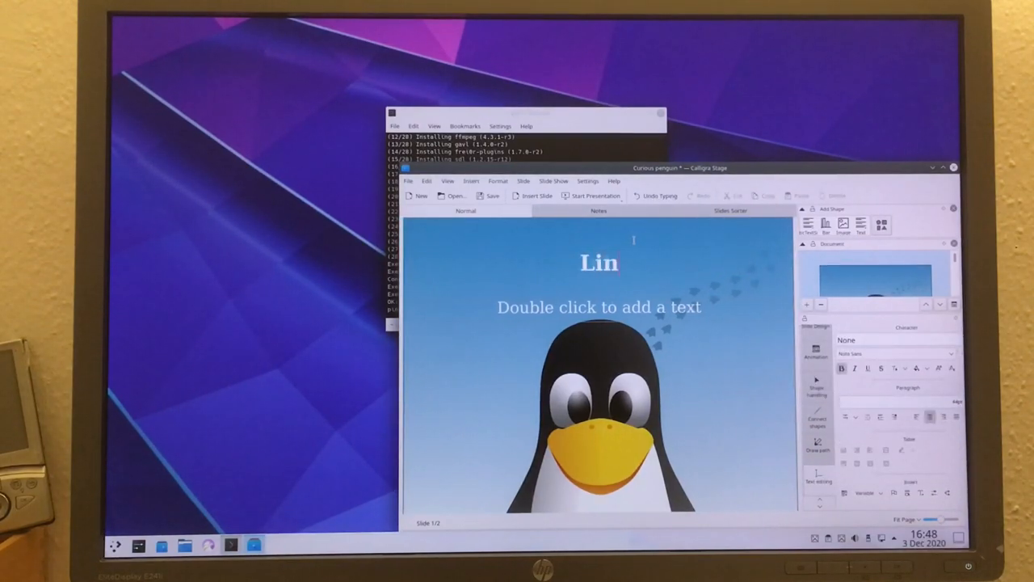
- Write the title 'Linux is awesome' and subtitle 'It rocks even on low-powered hardware' on the slide
text(ux is aw)
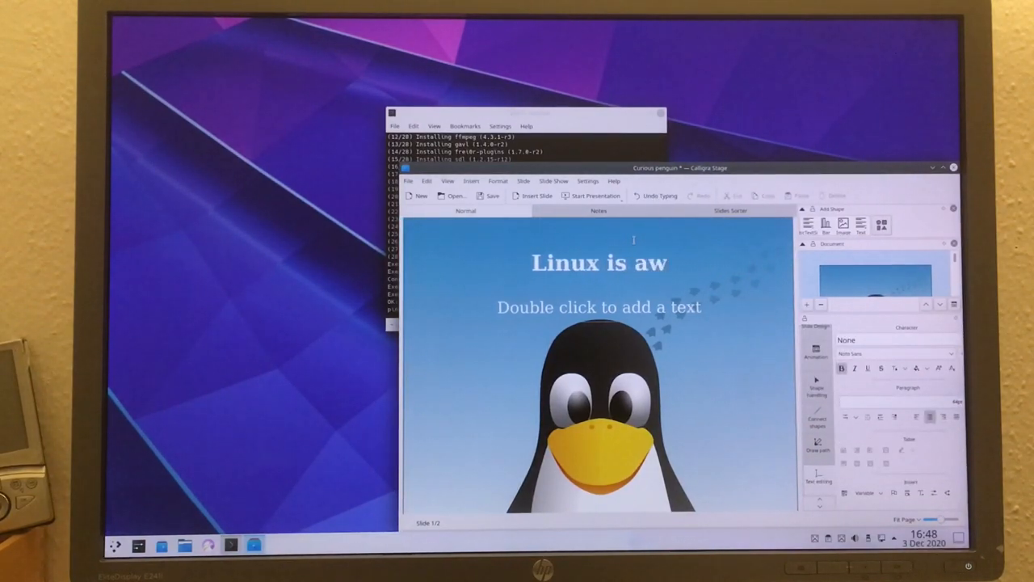
text(esome)
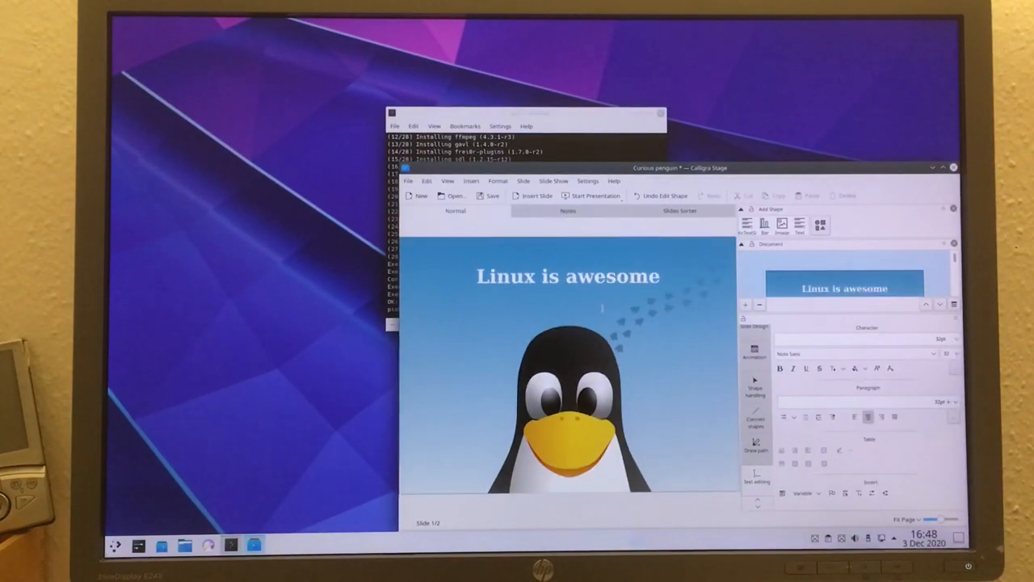
text(It rock)
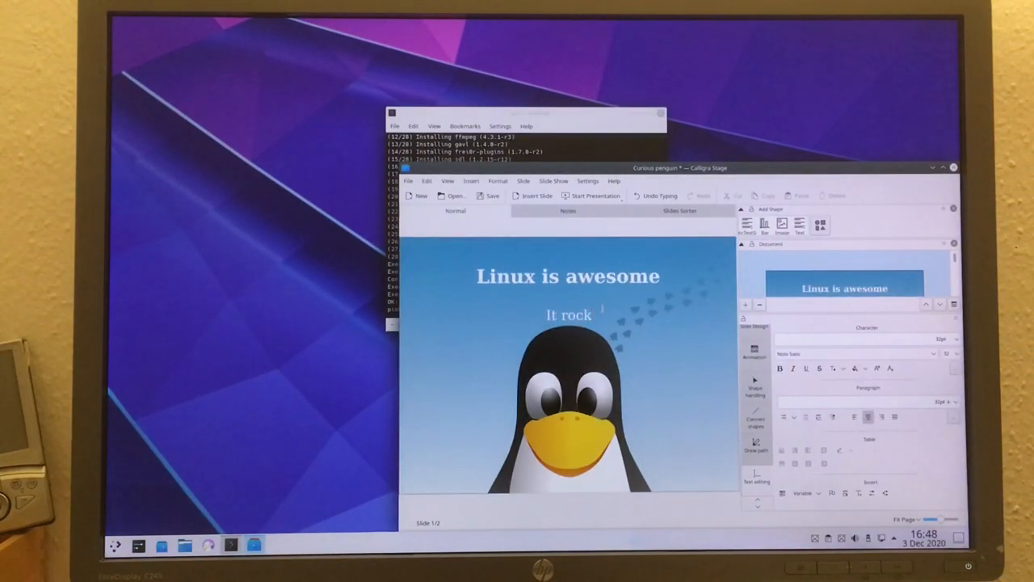
text('s even)
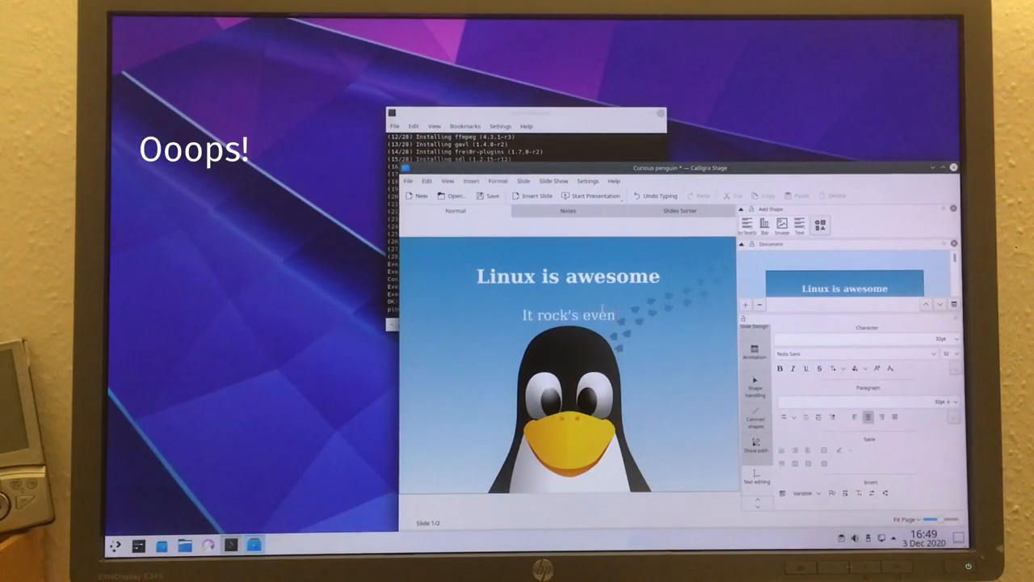
text(on low/)
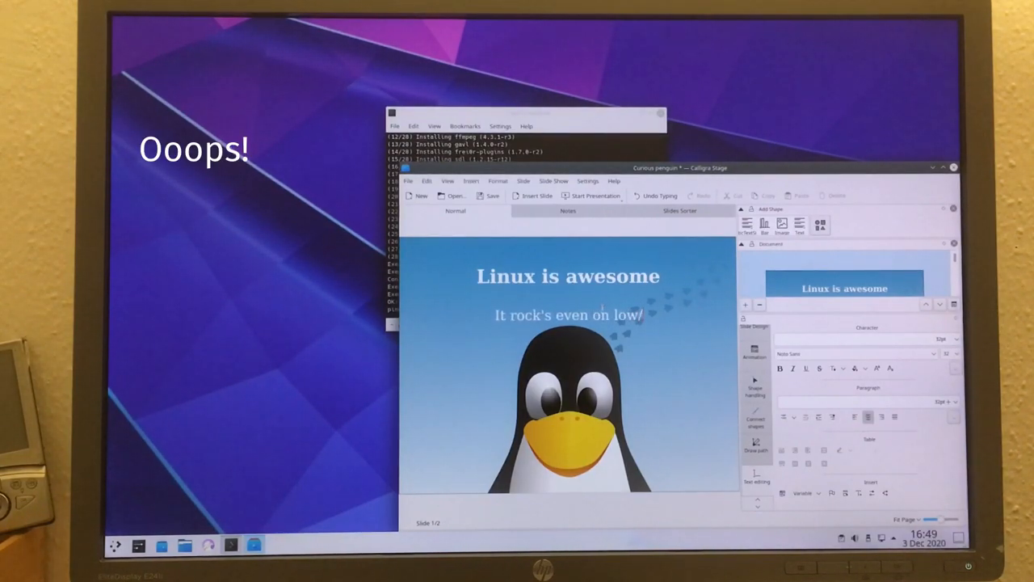
text(-o)
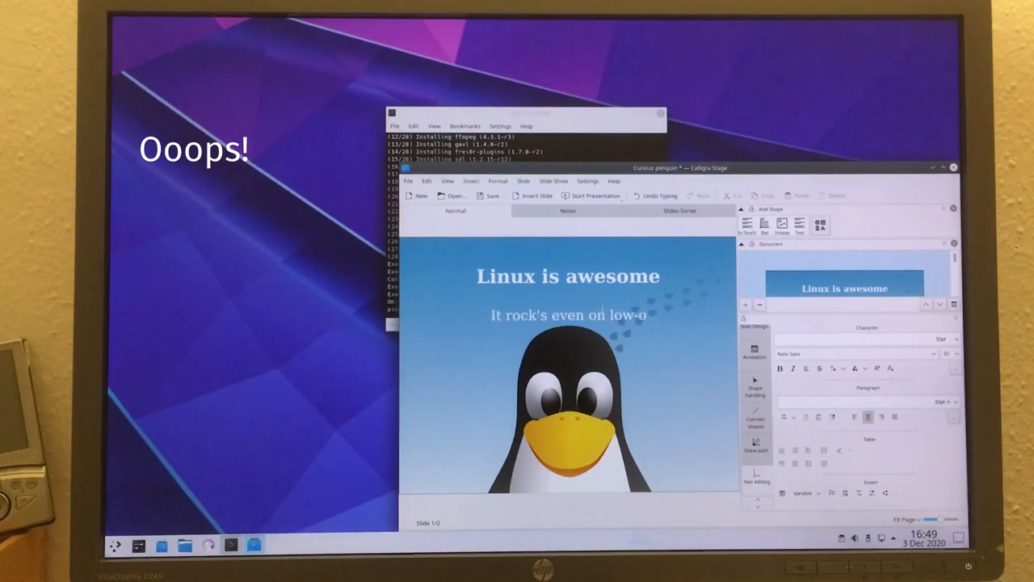
text(wer)
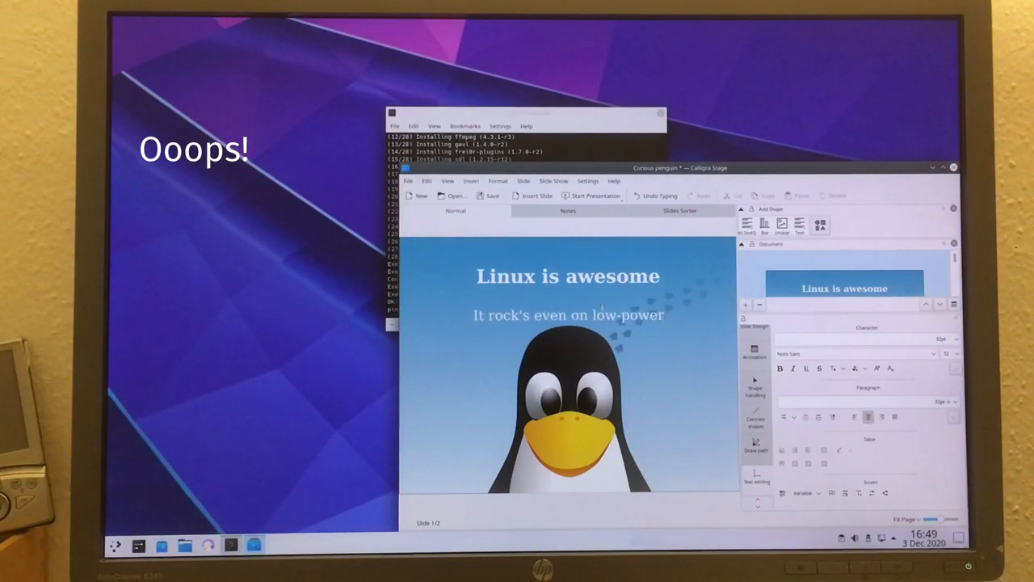
text(ed hardware)
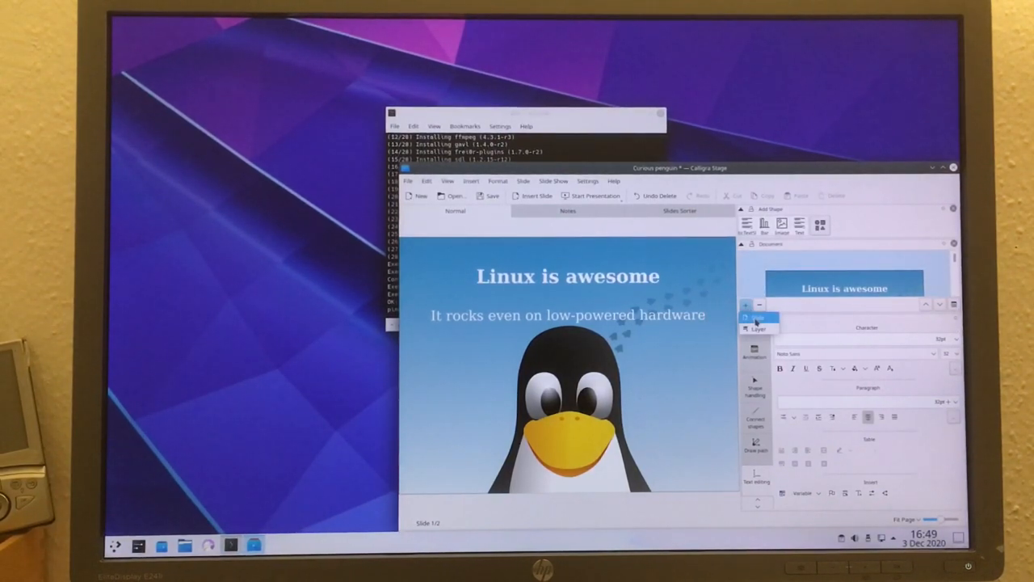
- Bring up the save dialog for the presentation via File > Save
click(536, 195)
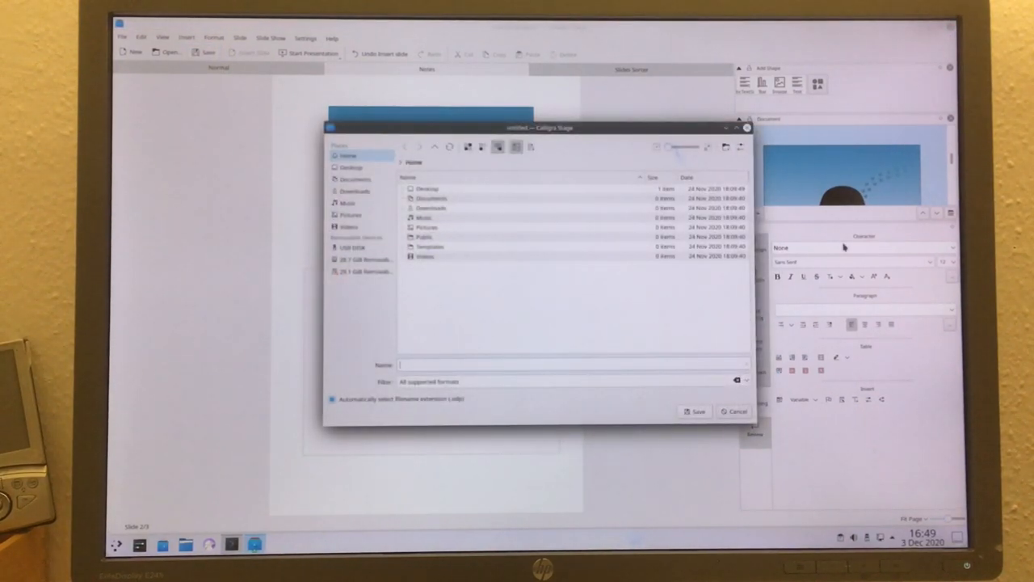
- Save the slideshow under the file name 'presentation'
text(presentation)
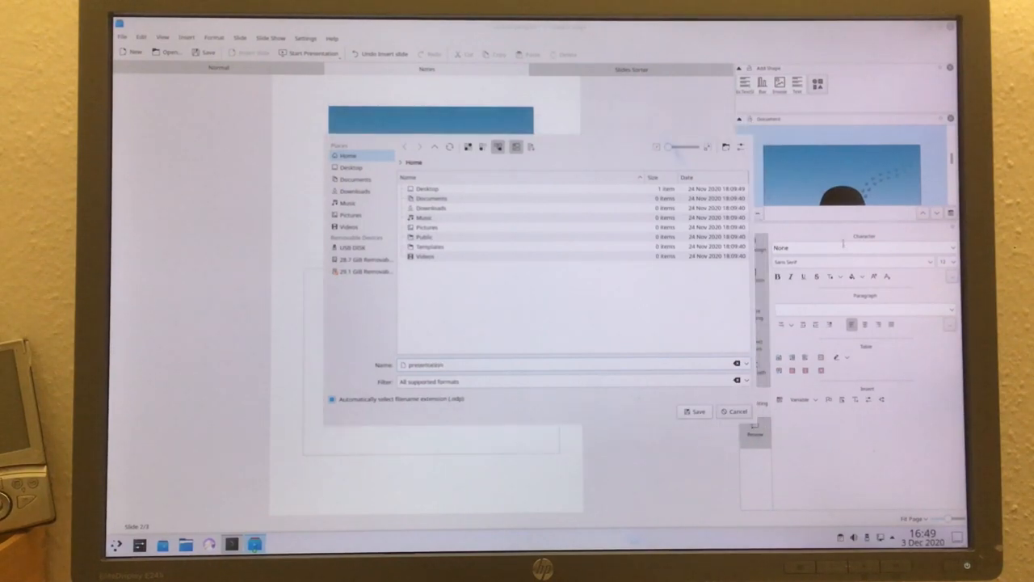
click(693, 411)
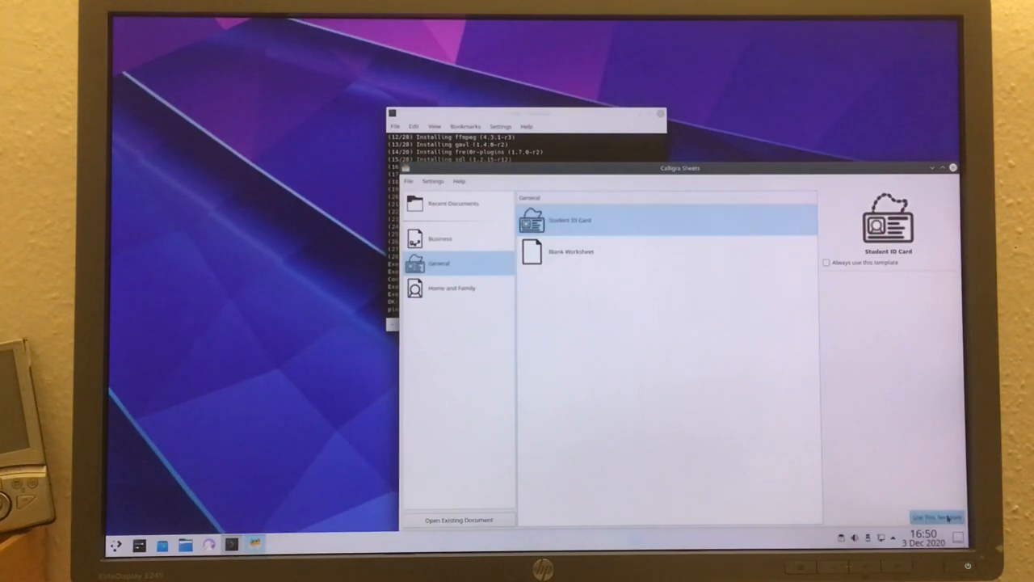
- Create a spreadsheet from the Student ID Card template and inspect the John and ID cells
click(937, 517)
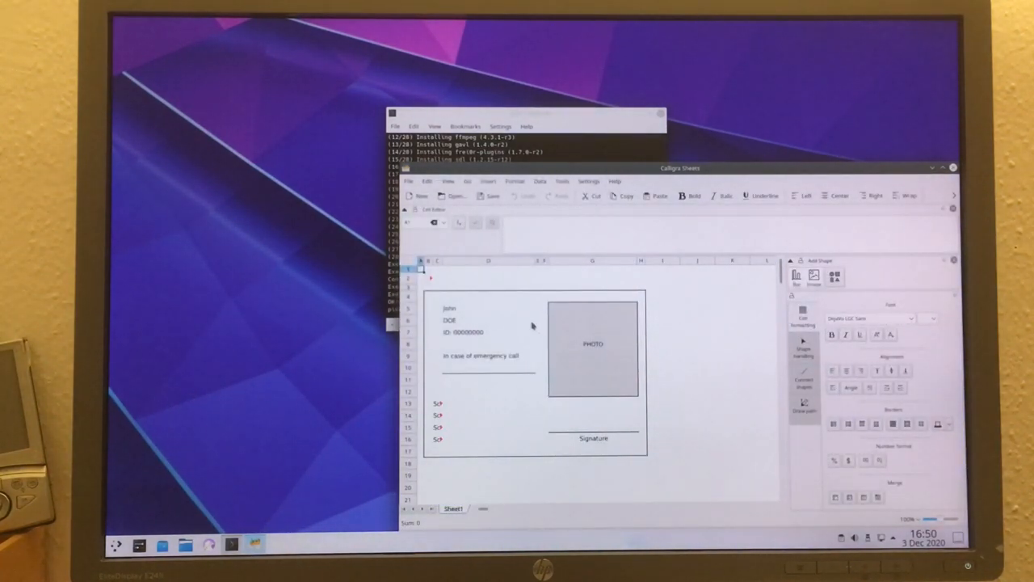
click(465, 309)
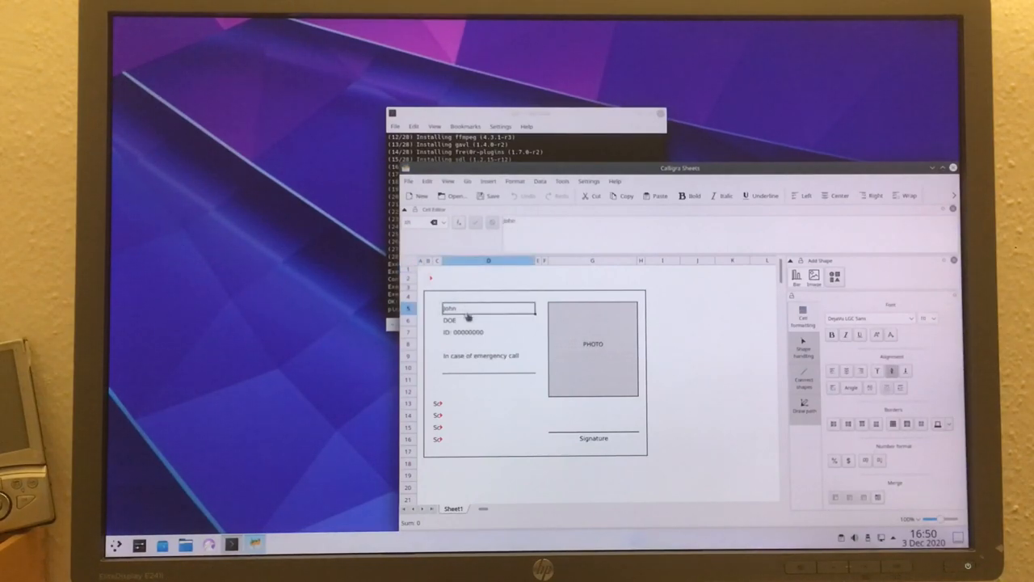
click(487, 333)
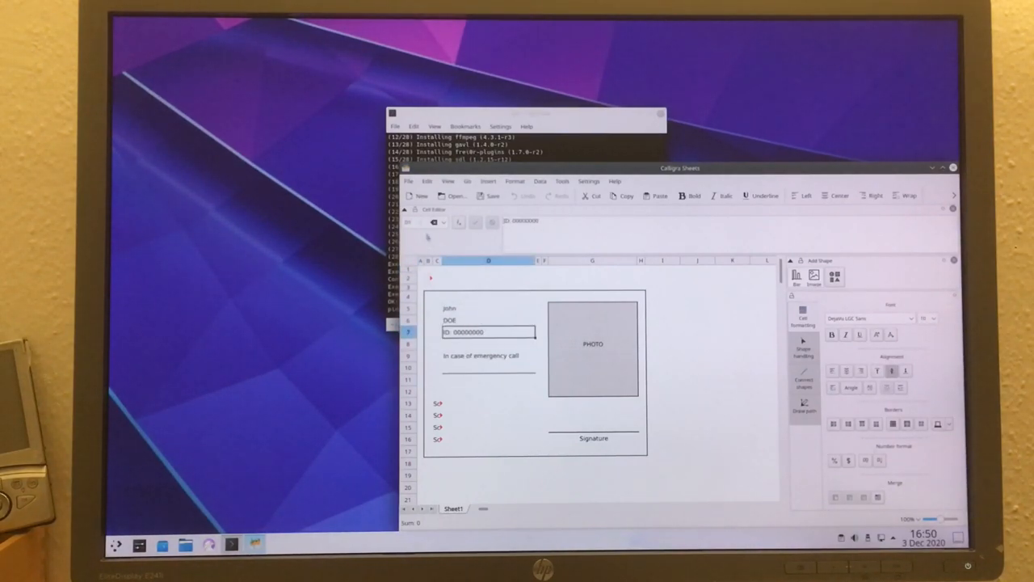
- Start a blank workbook with two numbers in column A and =SUM(A1:A2) below them
click(409, 181)
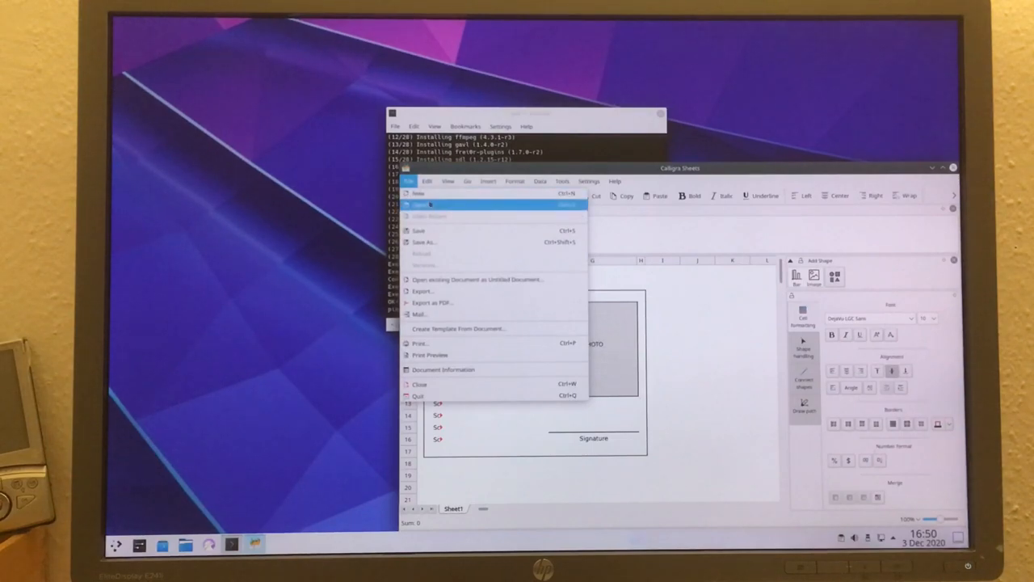
click(417, 194)
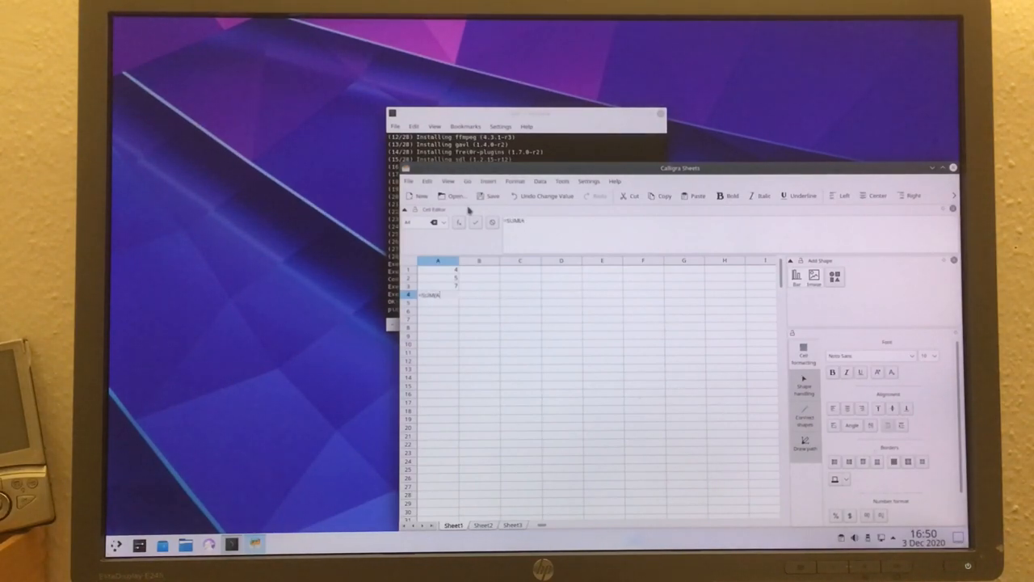
text(A1:A3))
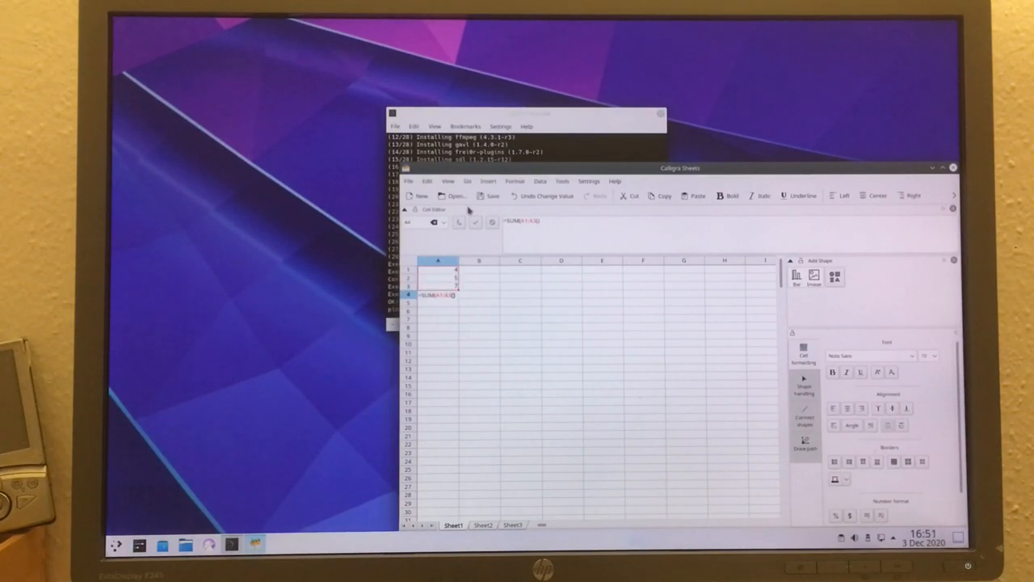
key(Return)
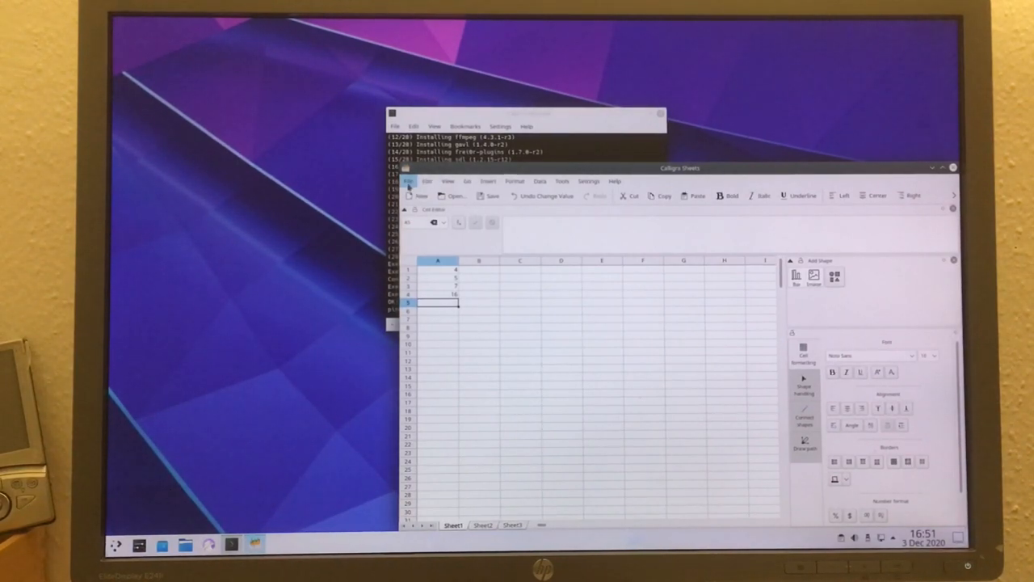
mouse_move(422, 196)
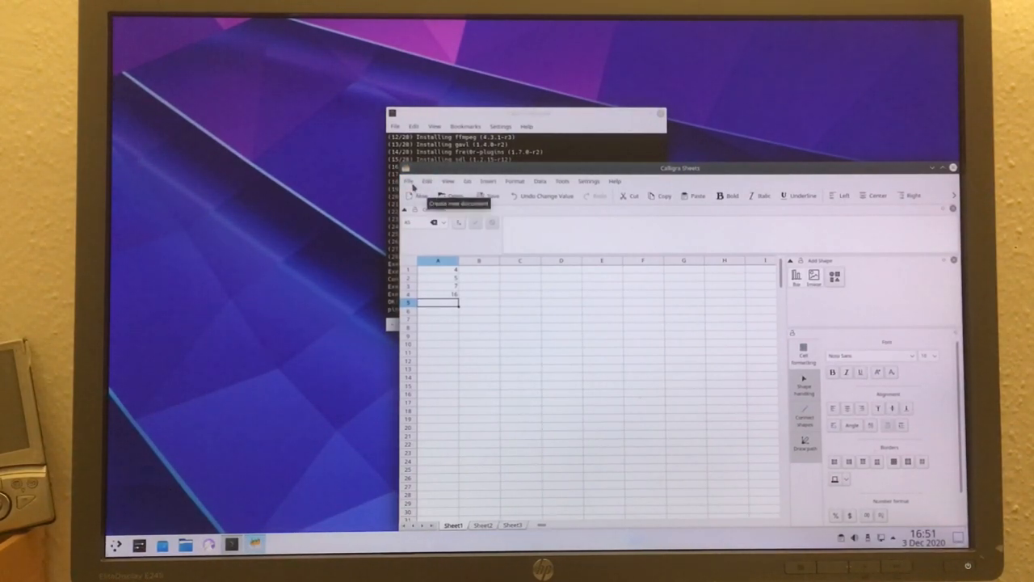
- In Calligra Gemini, check the recent documents list and browse the Downloads folder
click(449, 195)
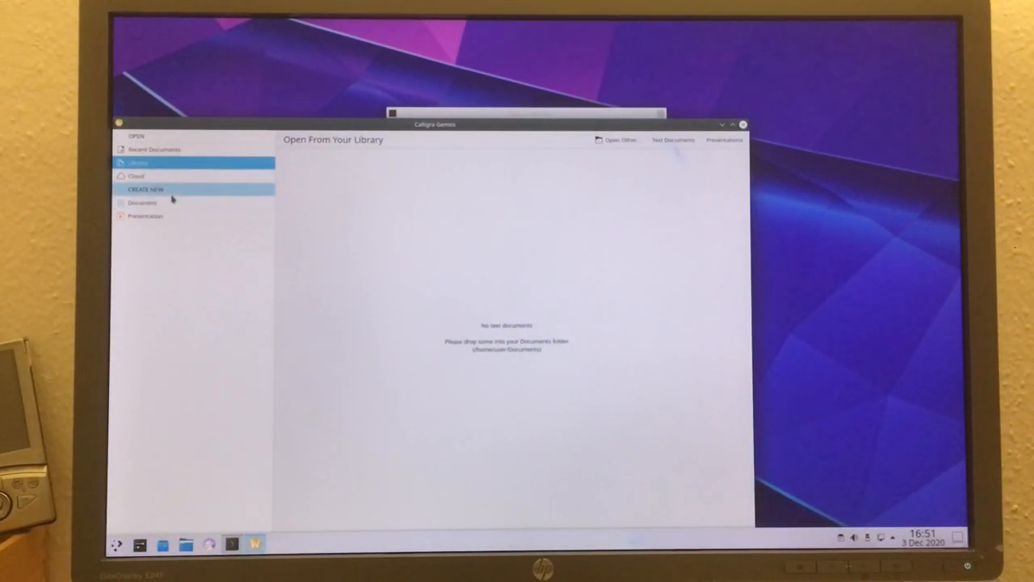
click(153, 149)
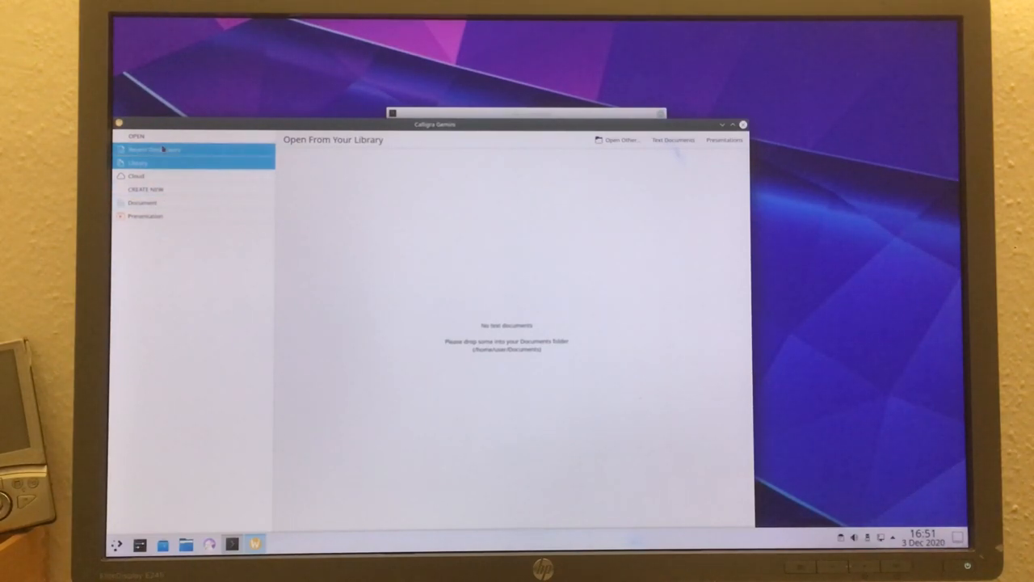
click(149, 148)
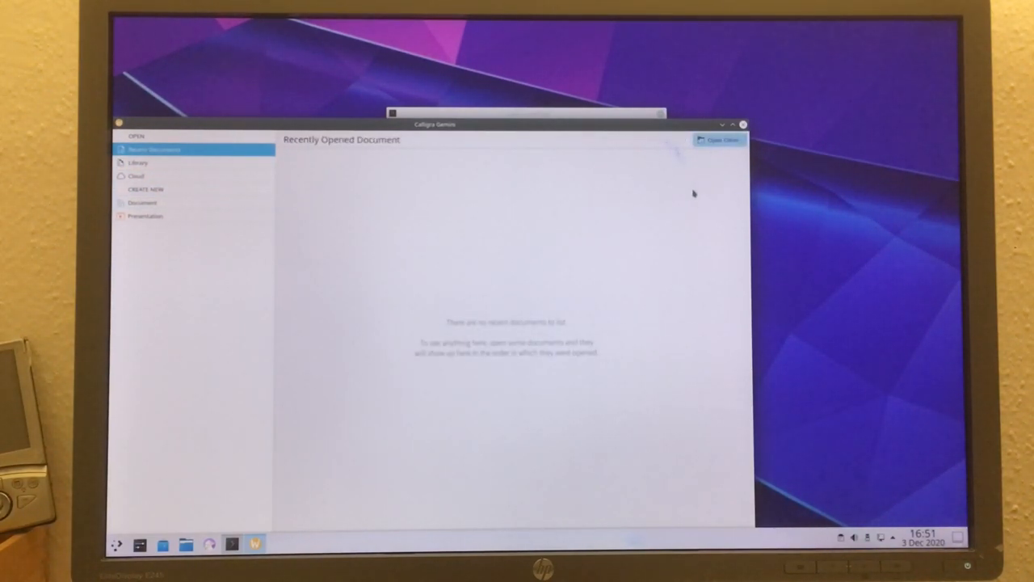
click(718, 139)
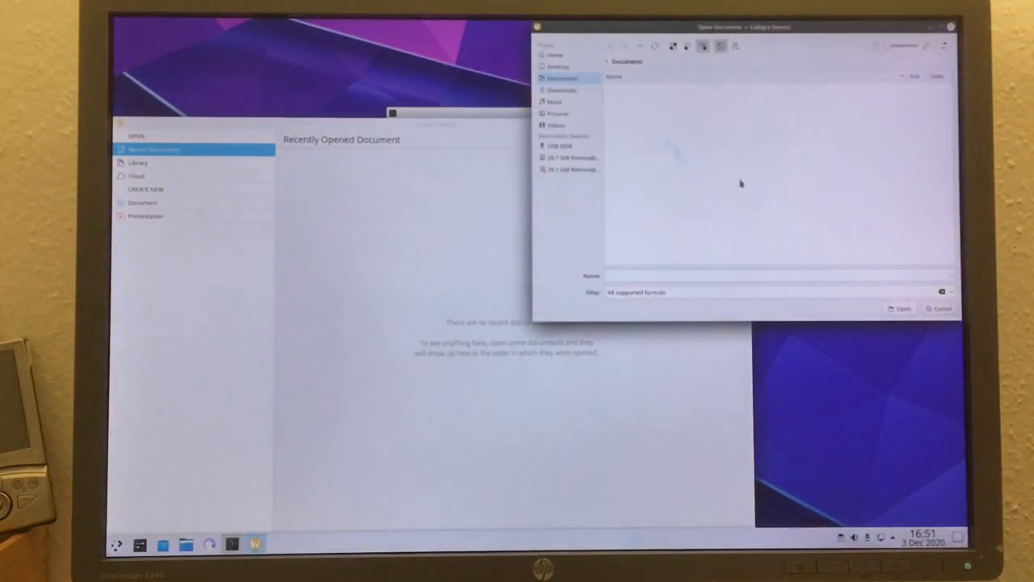
click(563, 90)
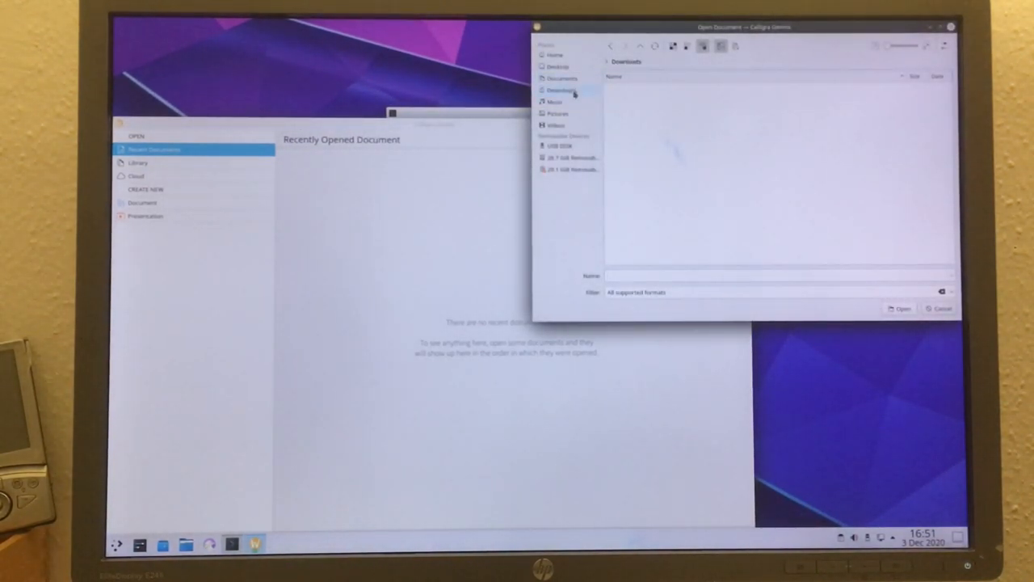
click(554, 55)
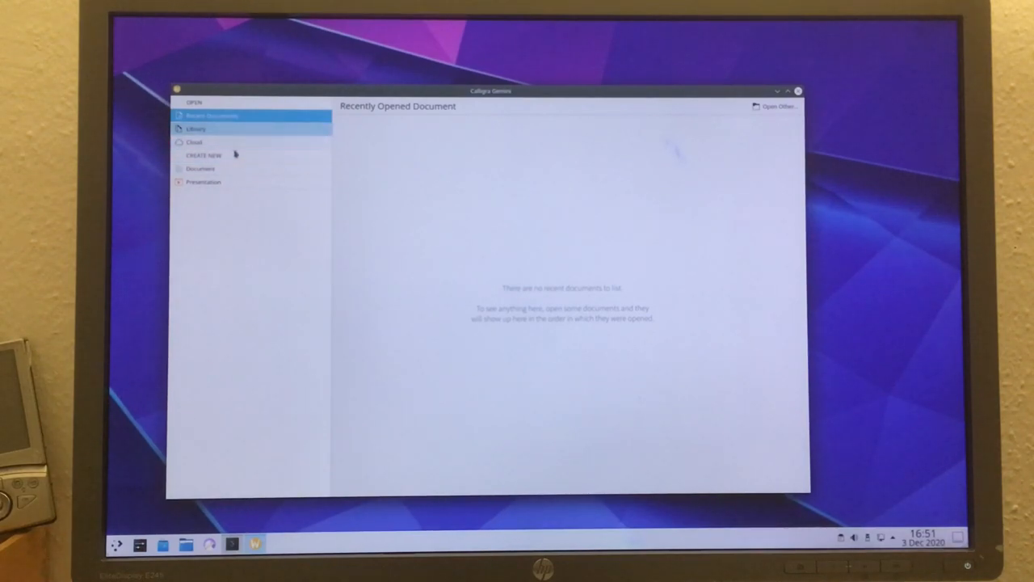
- Choose Create New > Presentation with a template, which hangs on the Loading dialog
click(204, 181)
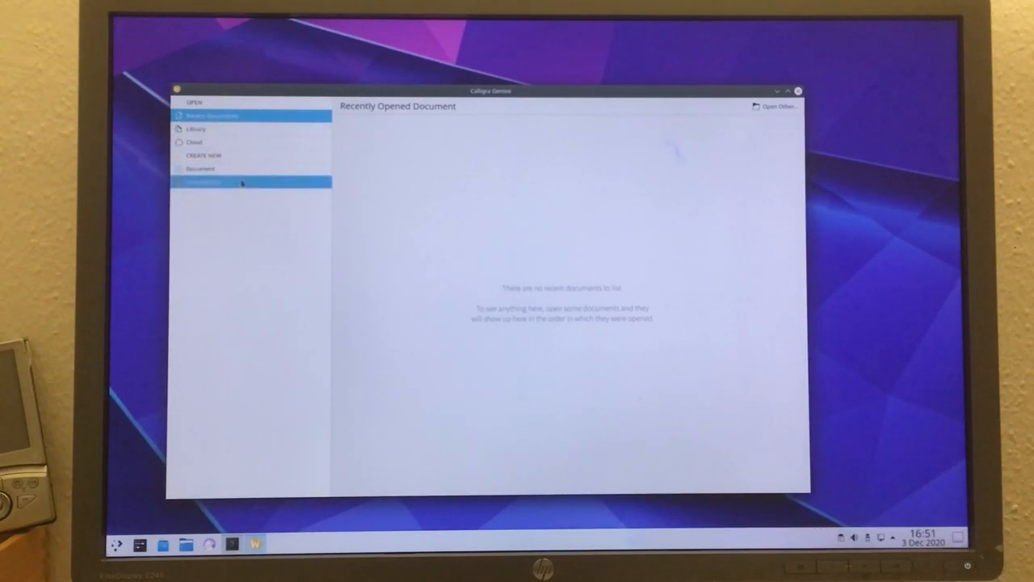
click(202, 181)
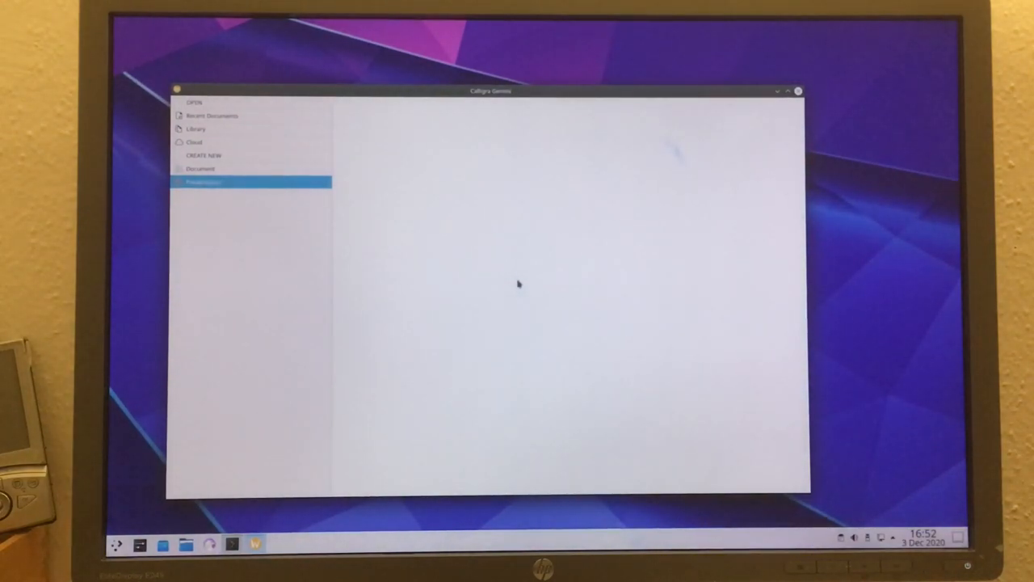
mouse_move(646, 310)
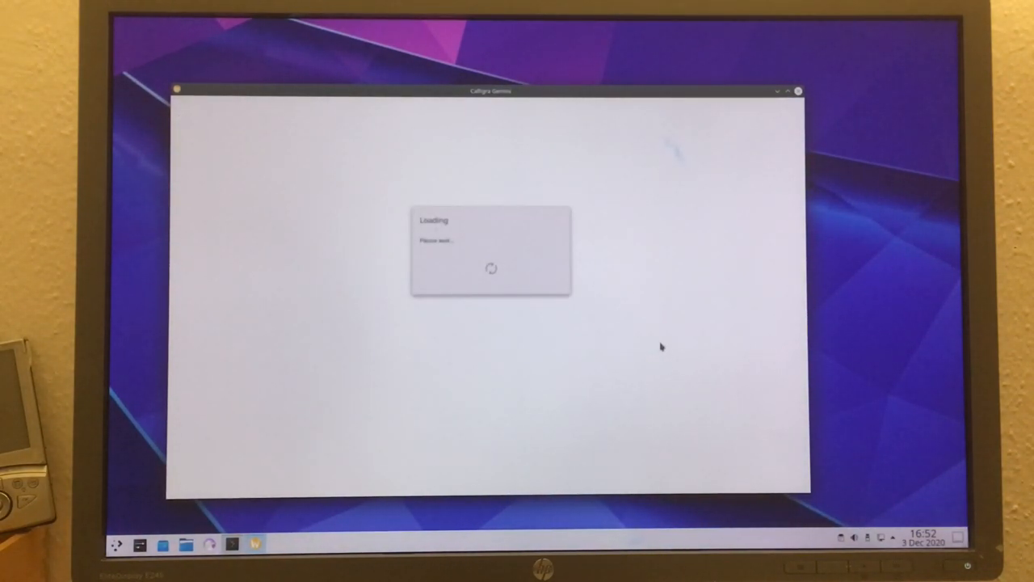
mouse_move(704, 109)
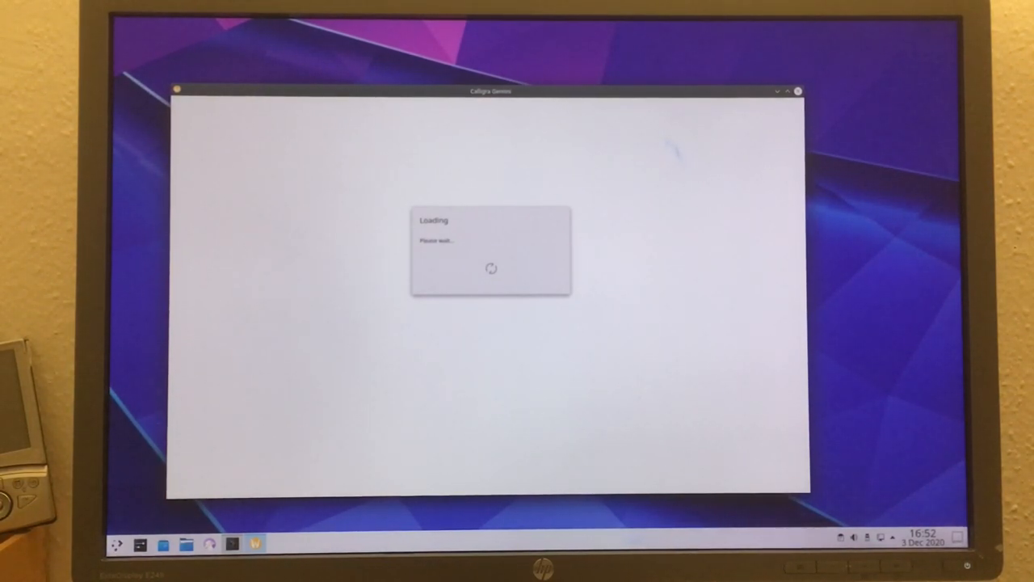
click(116, 543)
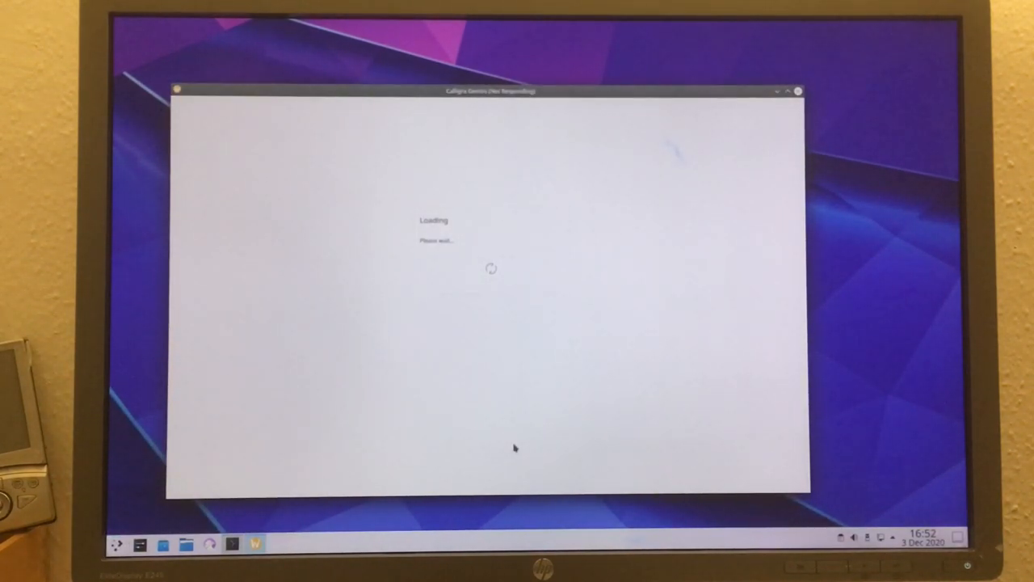
mouse_move(780, 158)
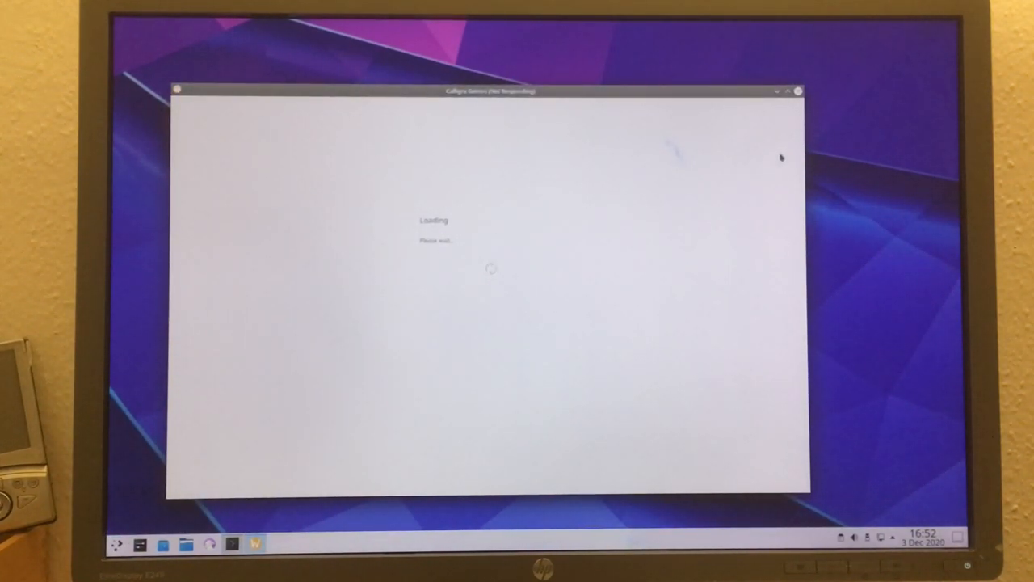
mouse_move(722, 156)
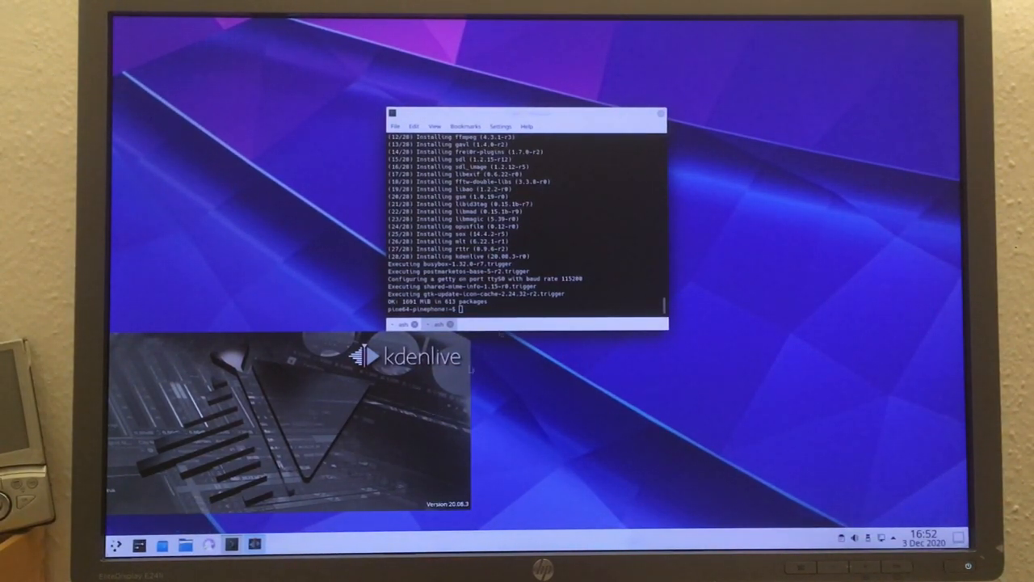
- Close the Konsole terminal with its tabs and bring up Kdenlive's Add Clip file browser
click(661, 114)
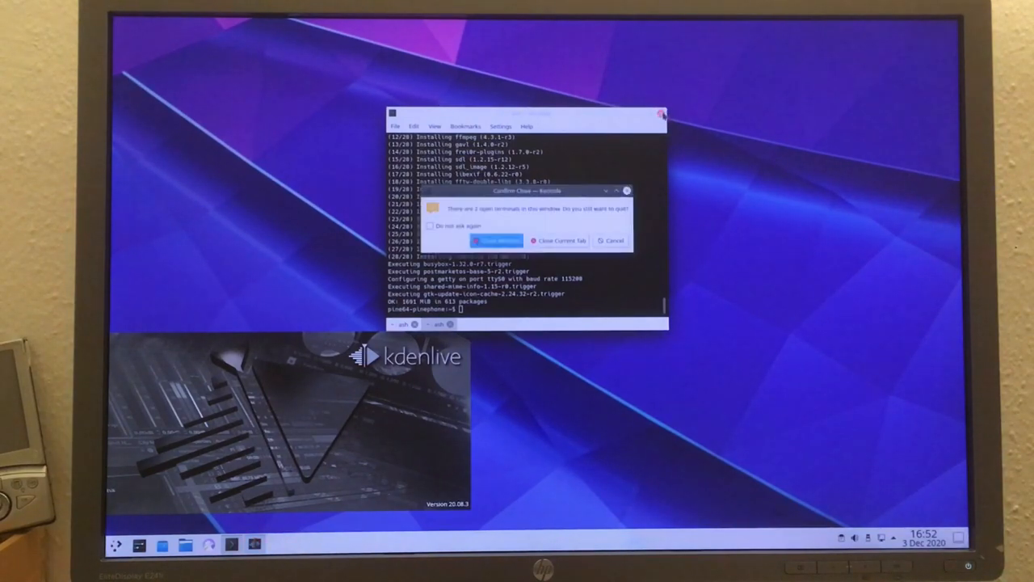
click(498, 240)
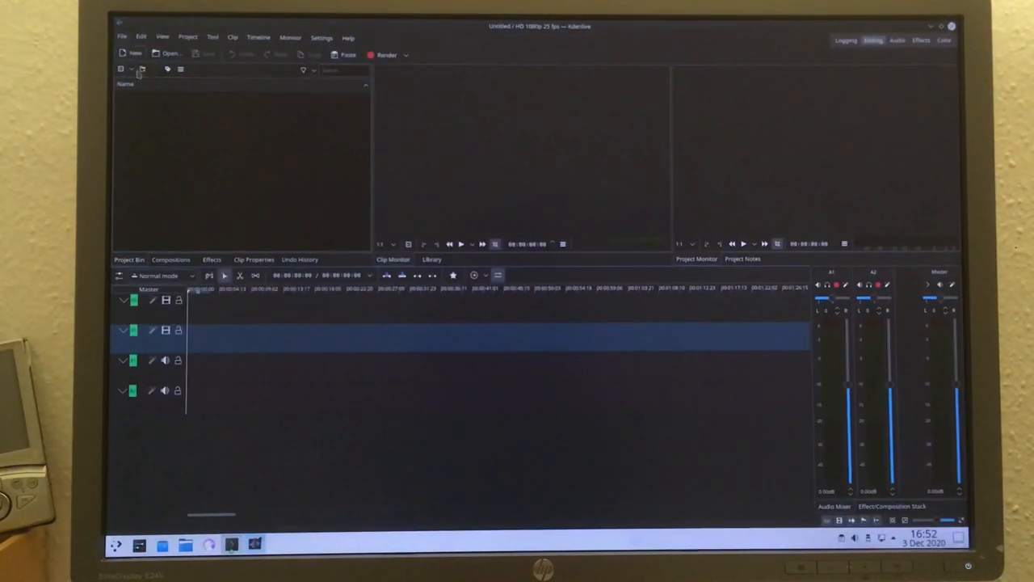
click(122, 67)
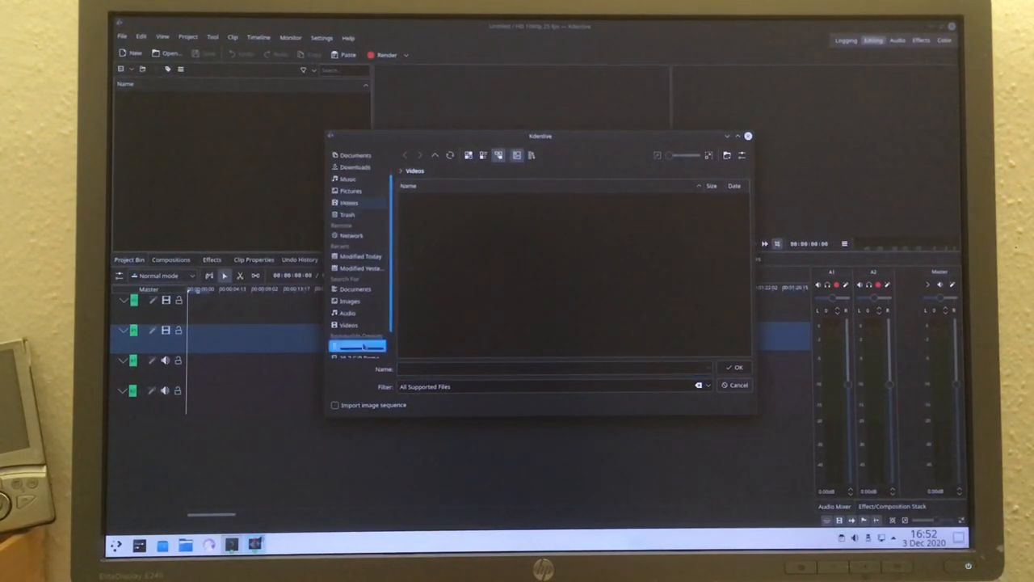
- Import IMG_3550.MOV, accept Switch Profile, and place the clip on the timeline from the Project Bin
click(351, 344)
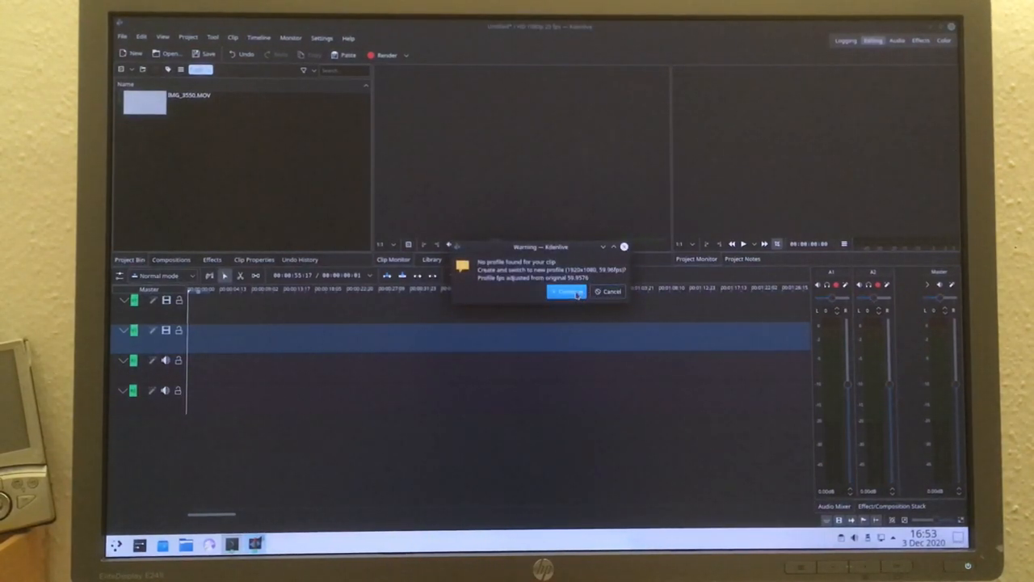
click(566, 291)
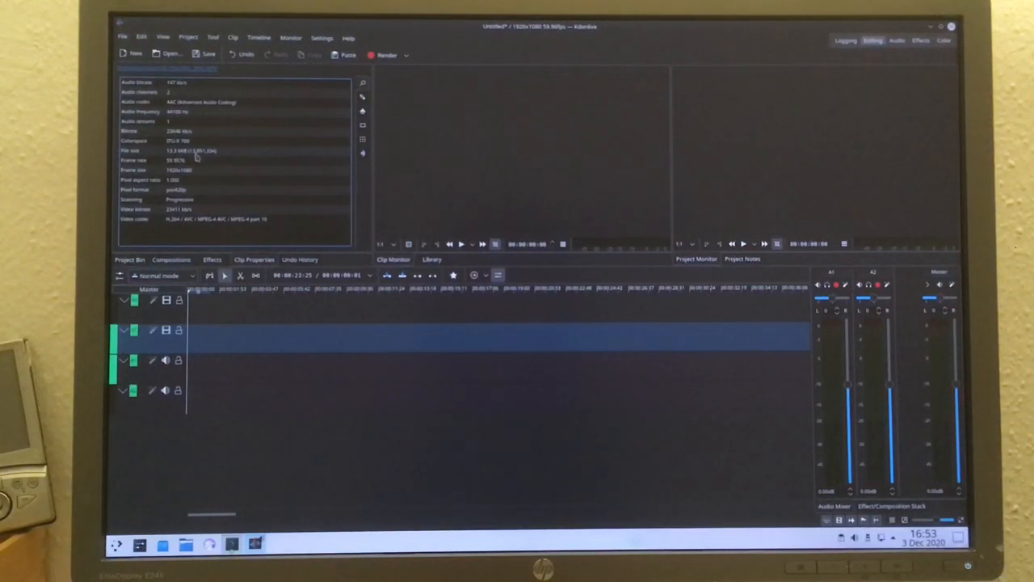
click(212, 258)
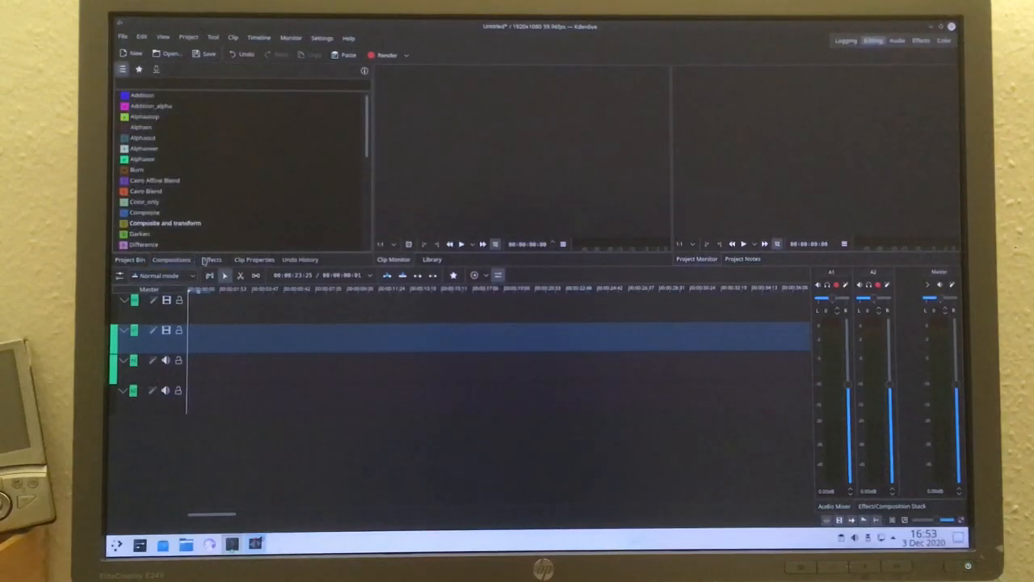
click(129, 259)
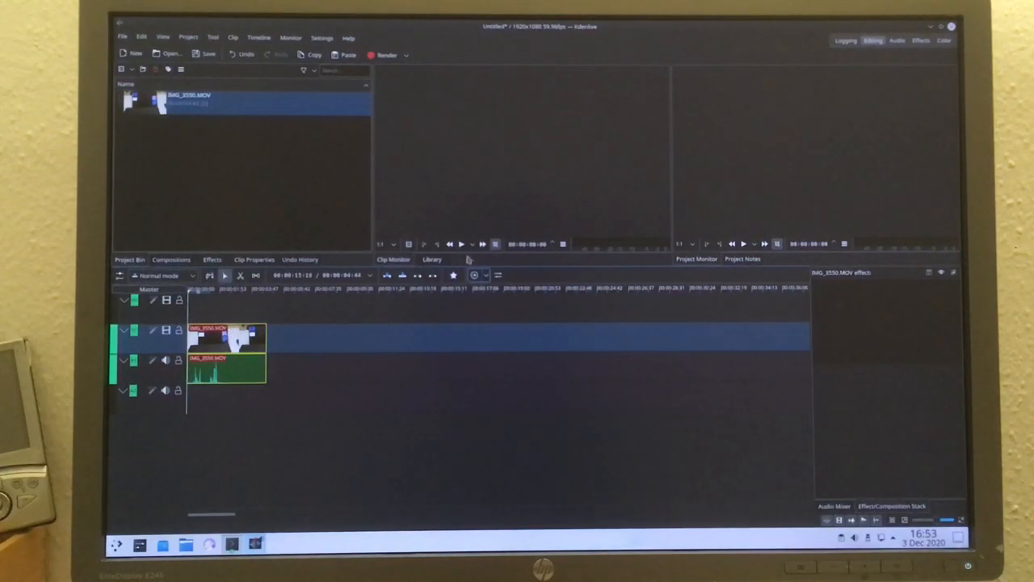
- Play back the clip in the monitor, then bring up the project's render settings
click(462, 242)
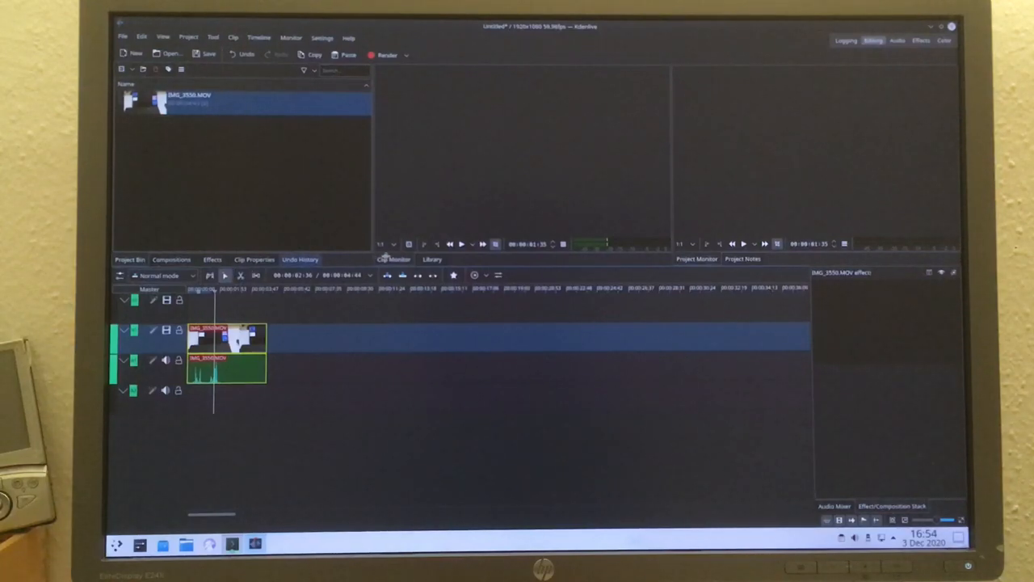
click(462, 243)
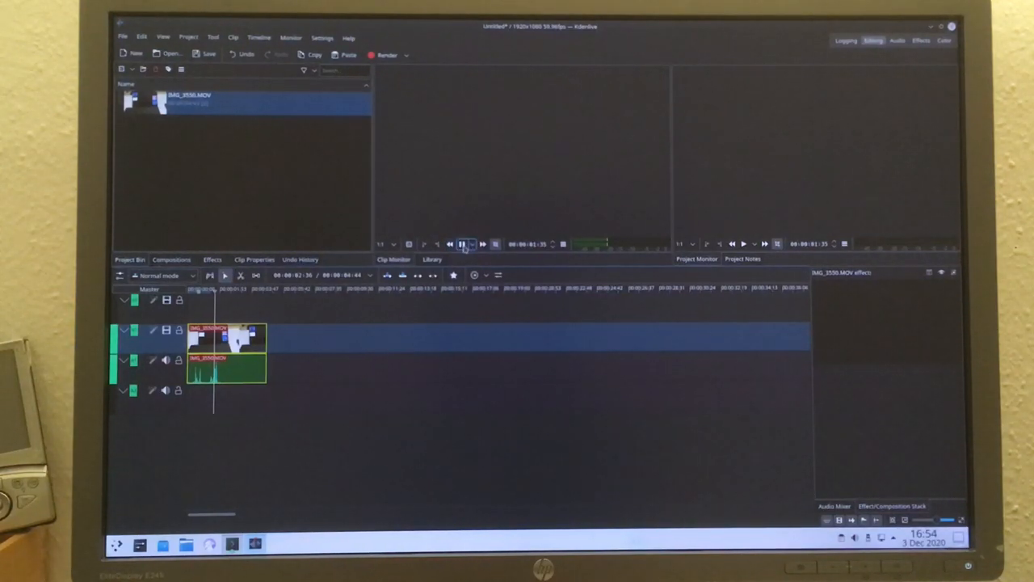
click(465, 244)
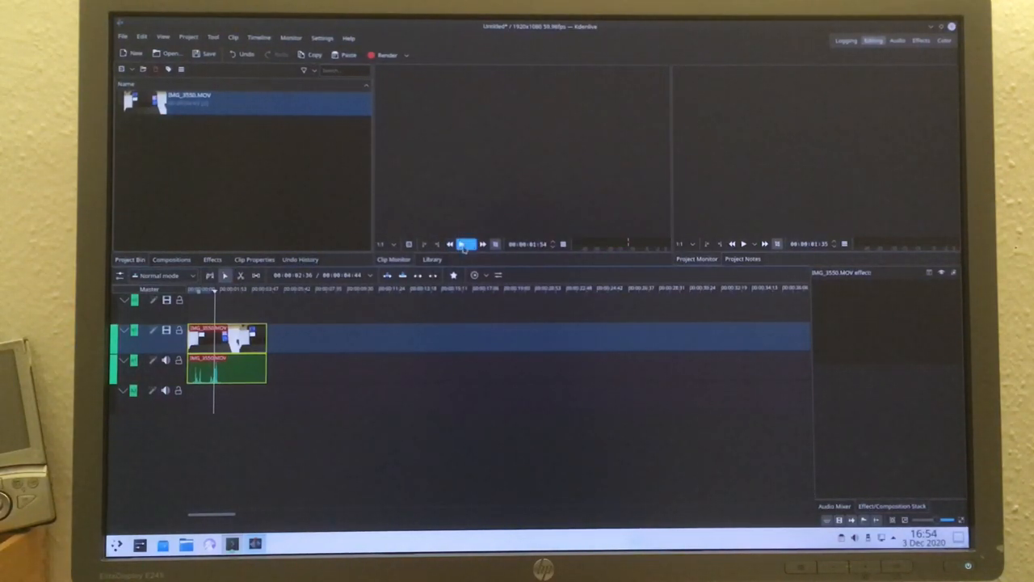
click(466, 242)
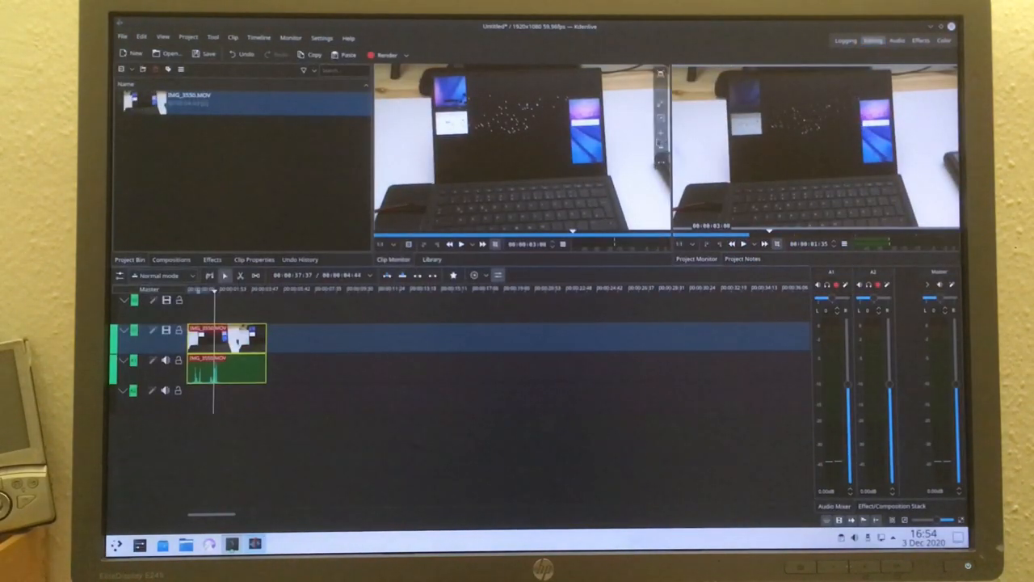
click(462, 244)
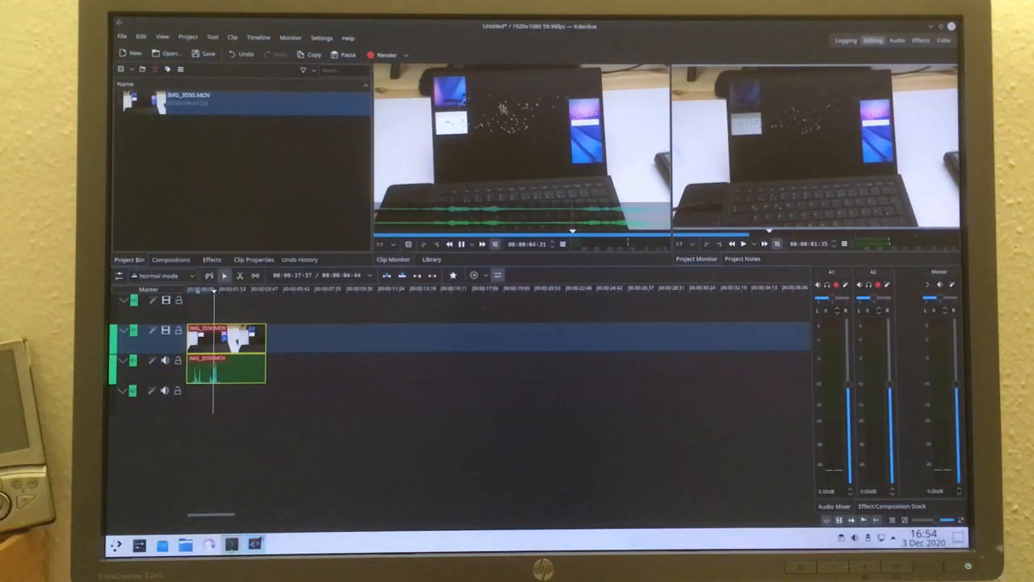
click(385, 55)
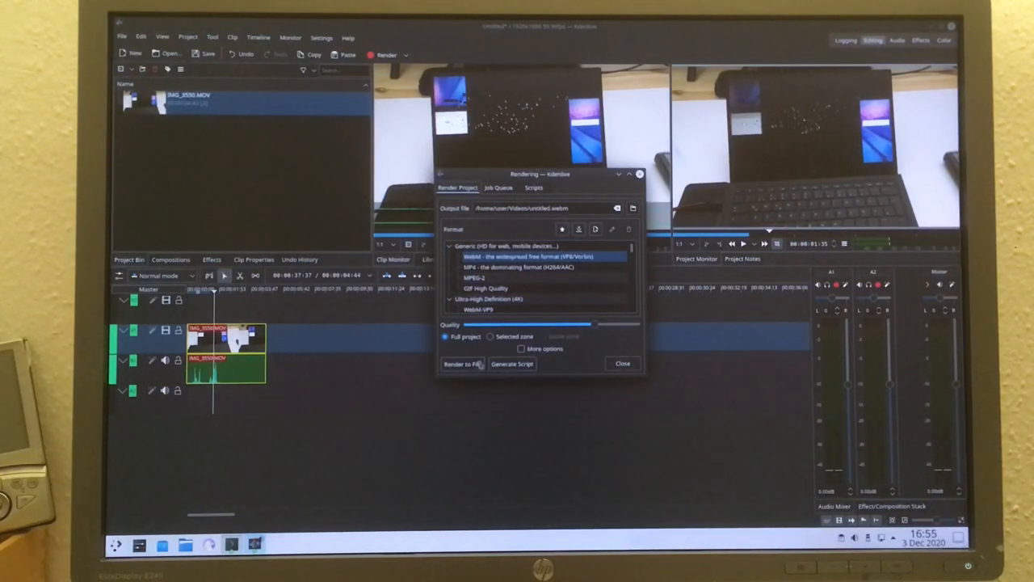
- Render the whole project to untitled.webm and watch the job in the render queue
click(460, 363)
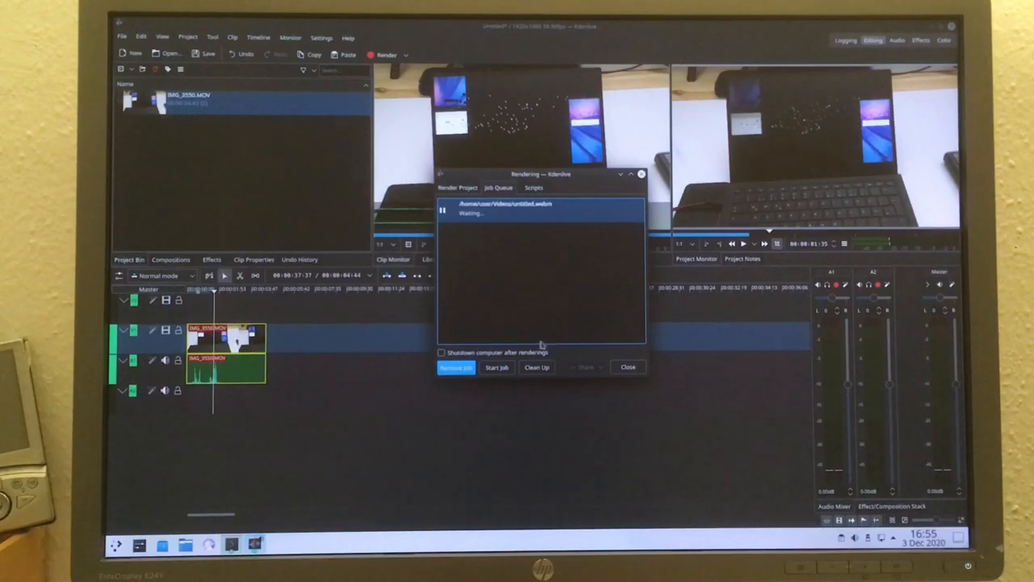
click(496, 367)
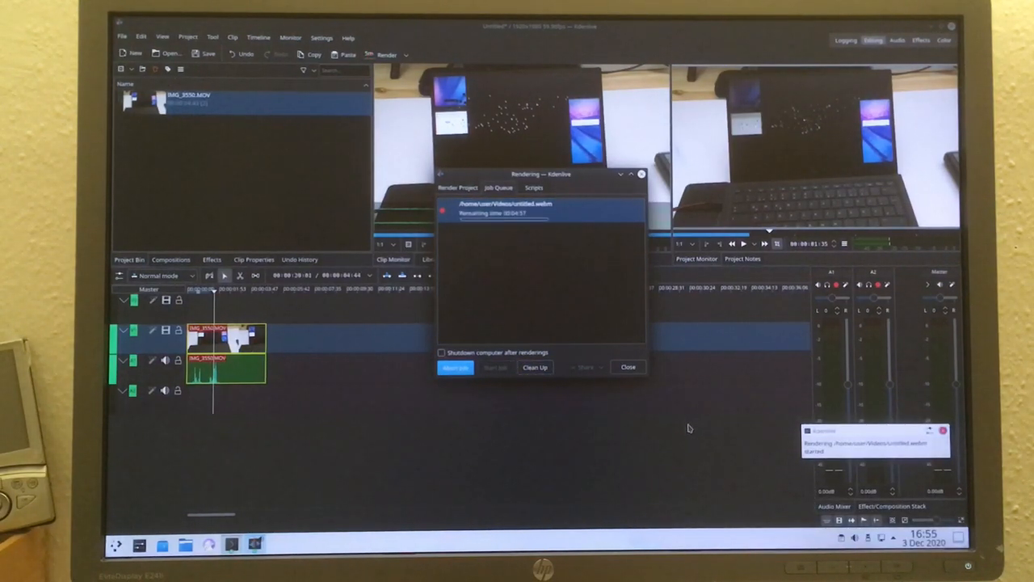
mouse_move(575, 244)
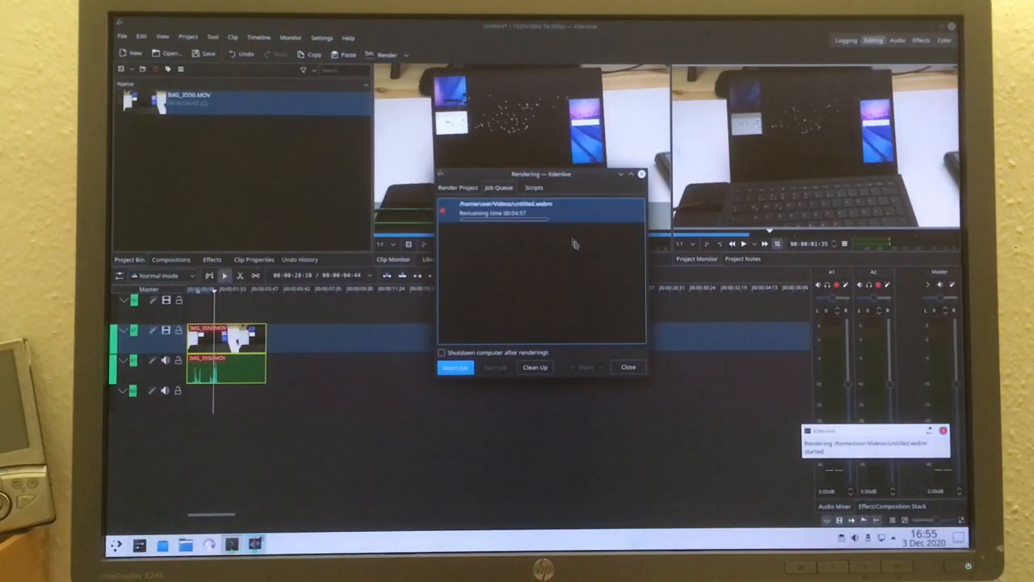